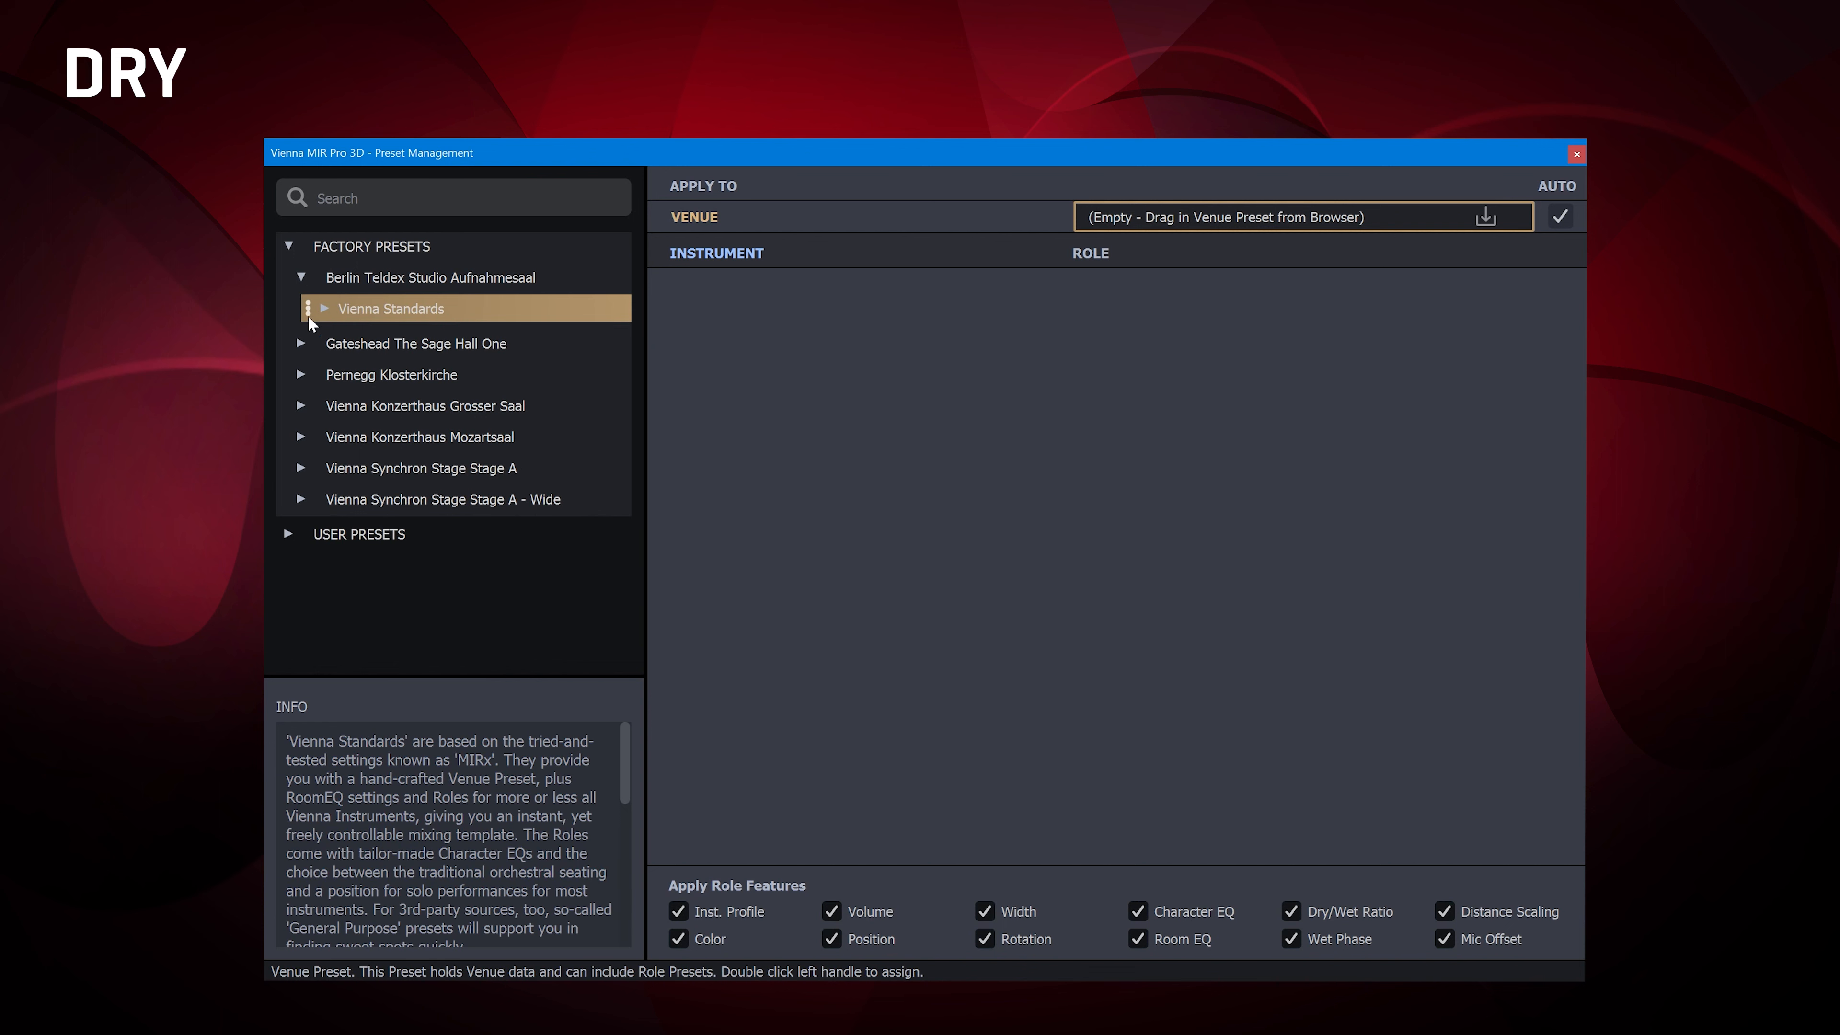
mouse_move(325, 317)
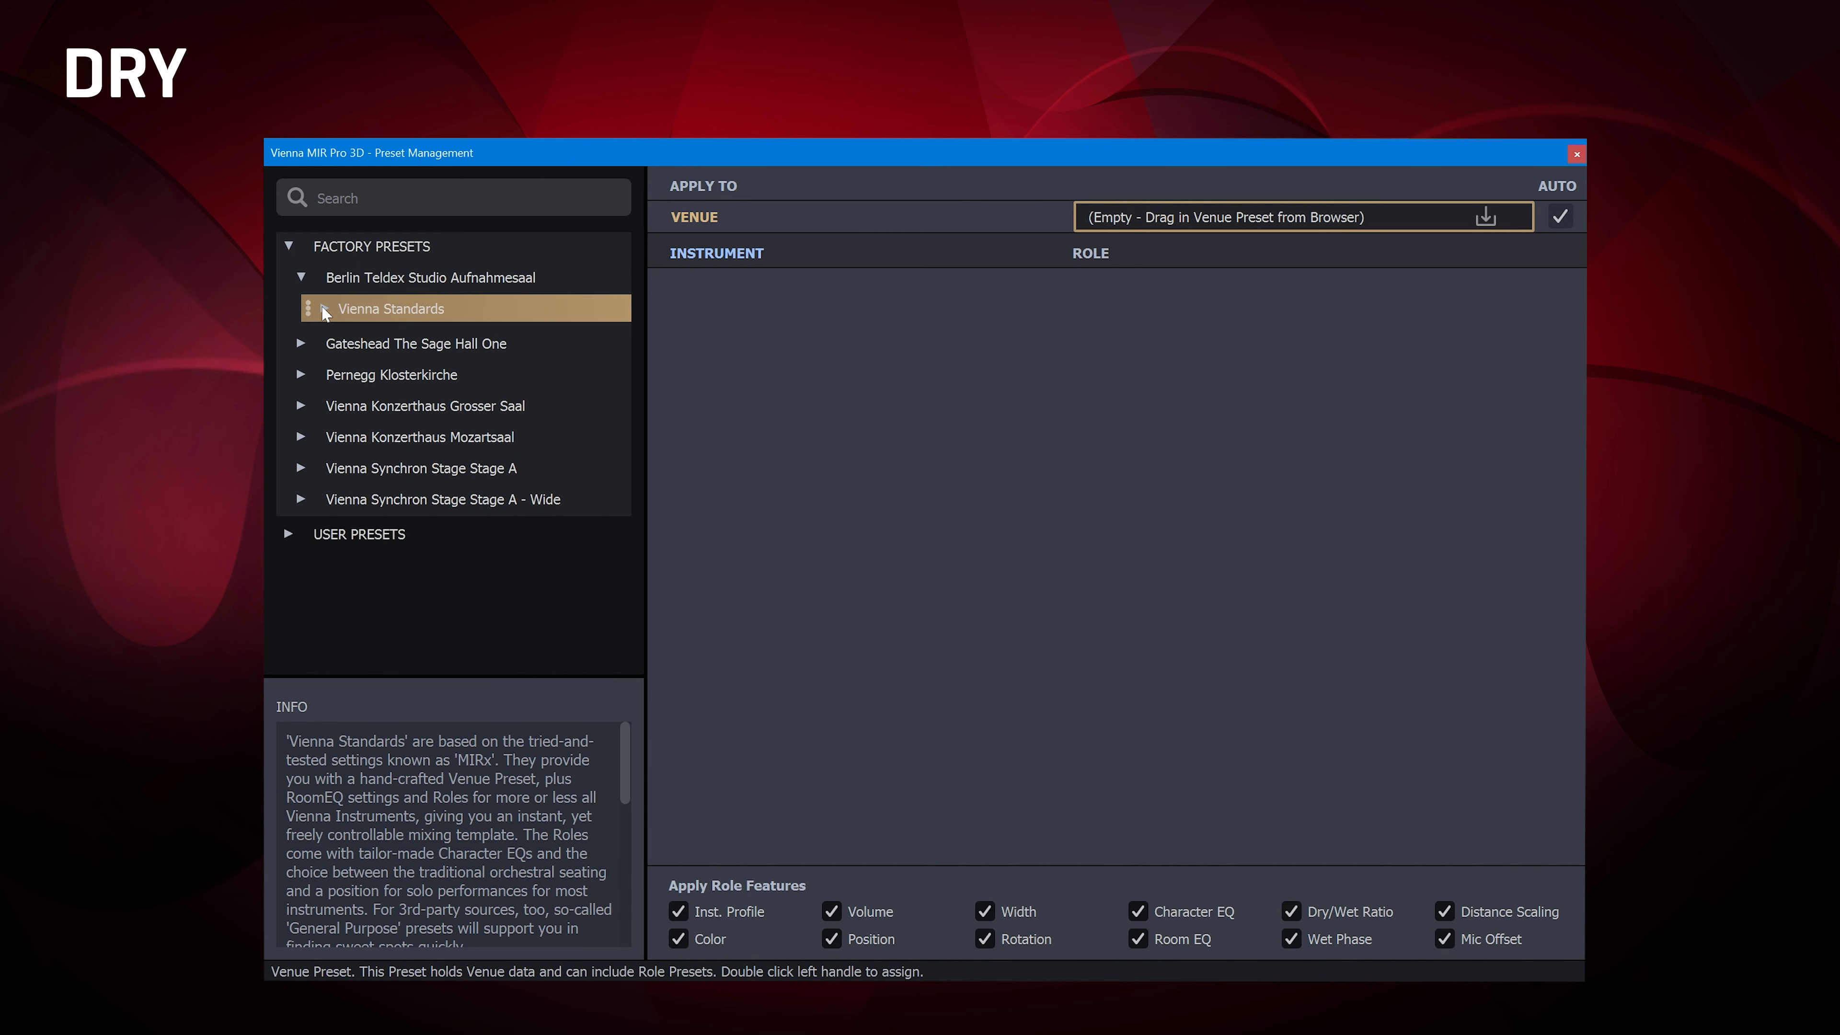
Expand Vienna Standards and its 01 Strings folder to reveal the string role presets.
left_click(326, 309)
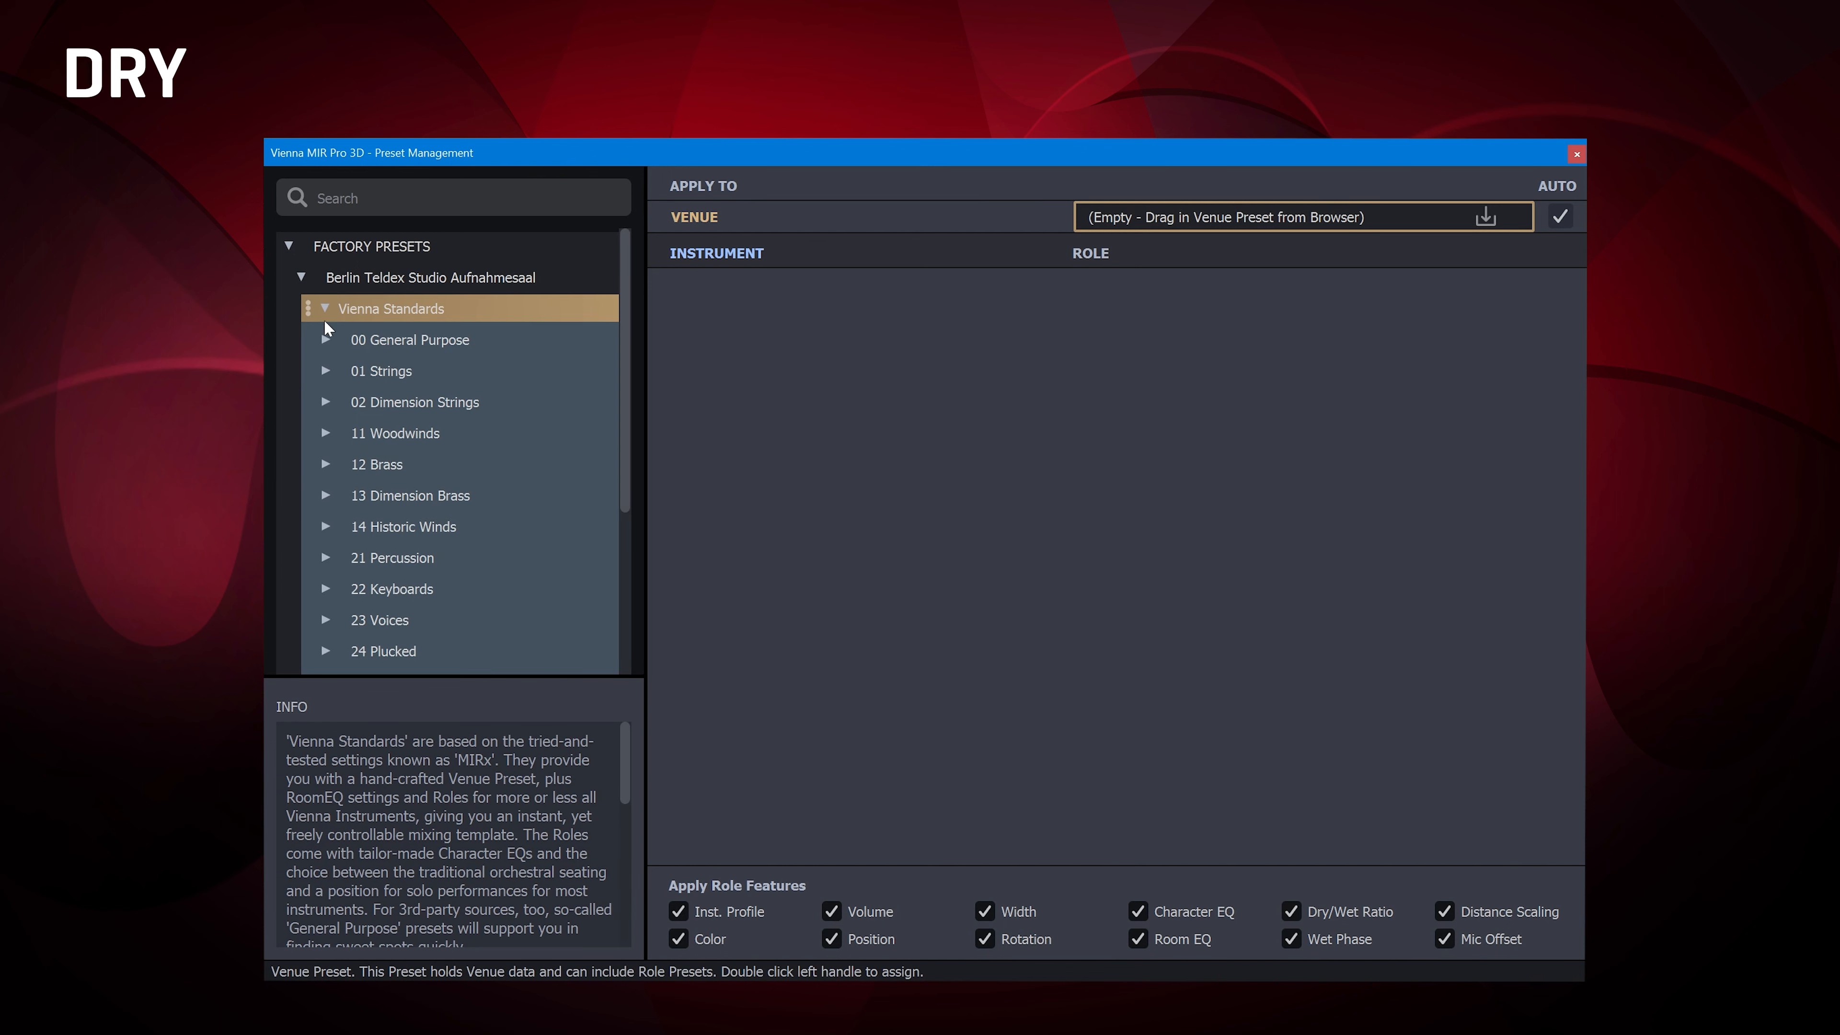
left_click(326, 370)
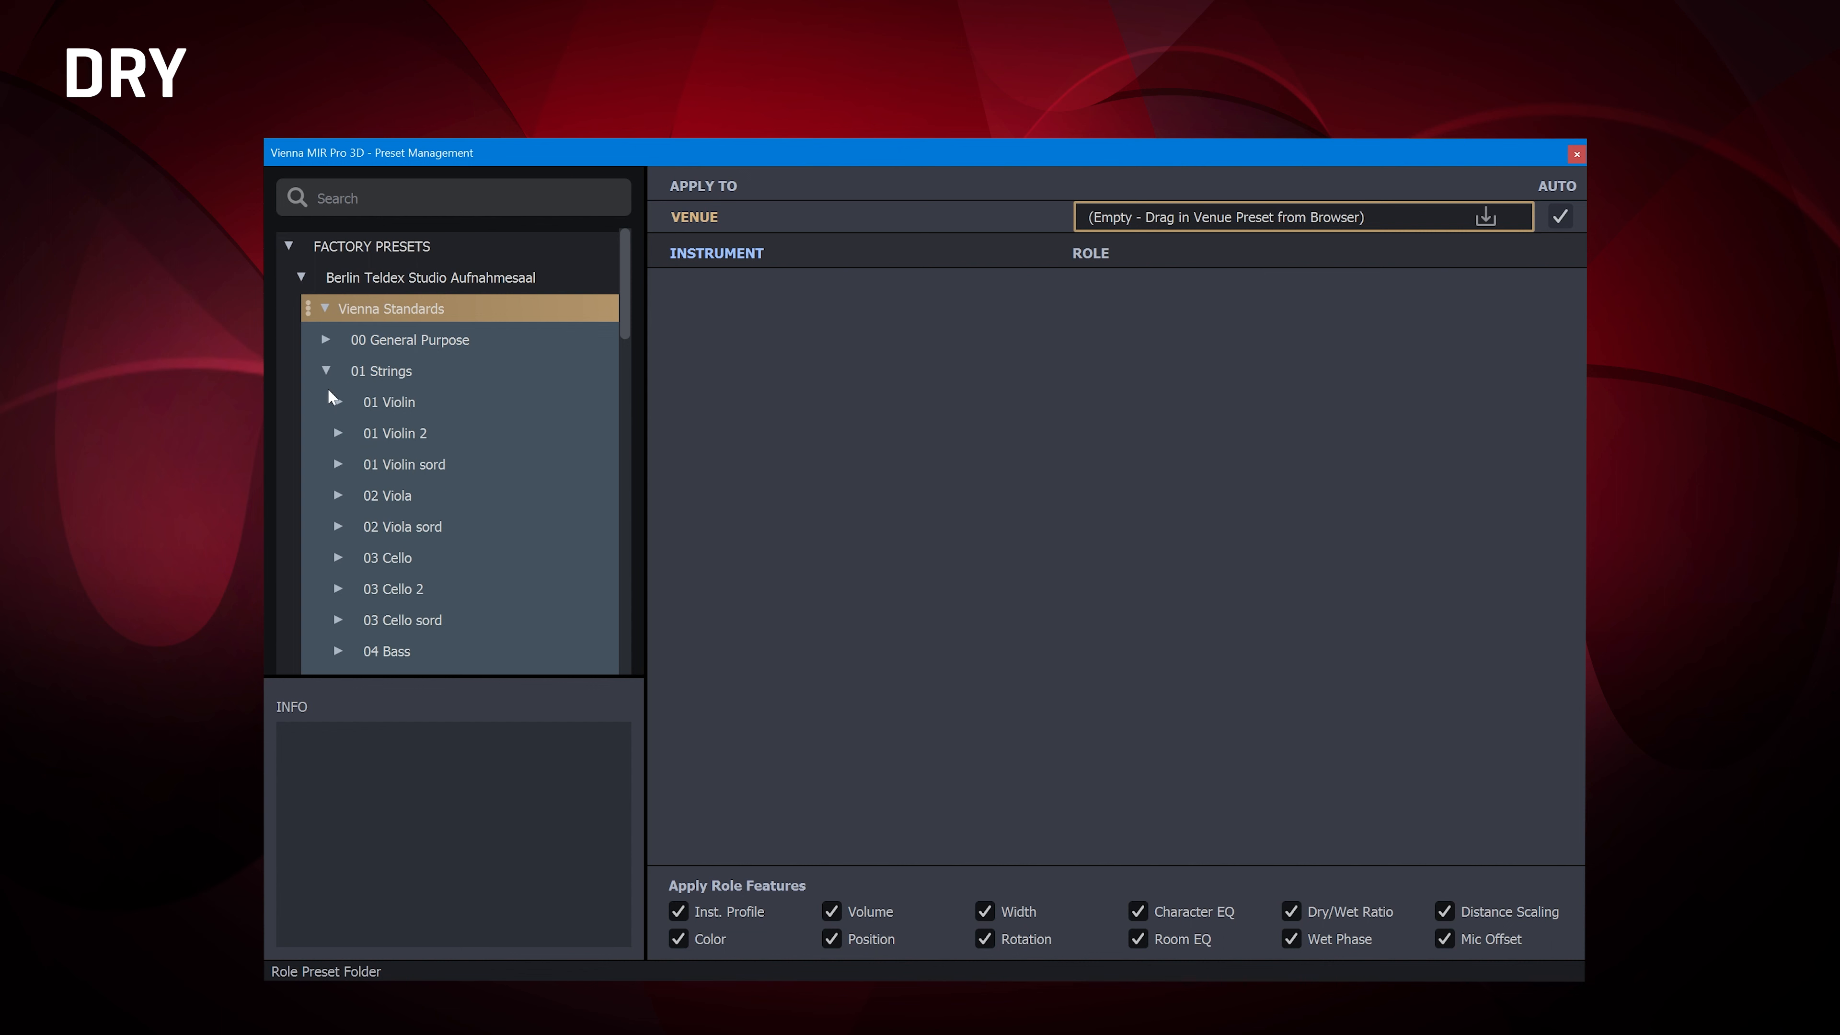
left_click(337, 401)
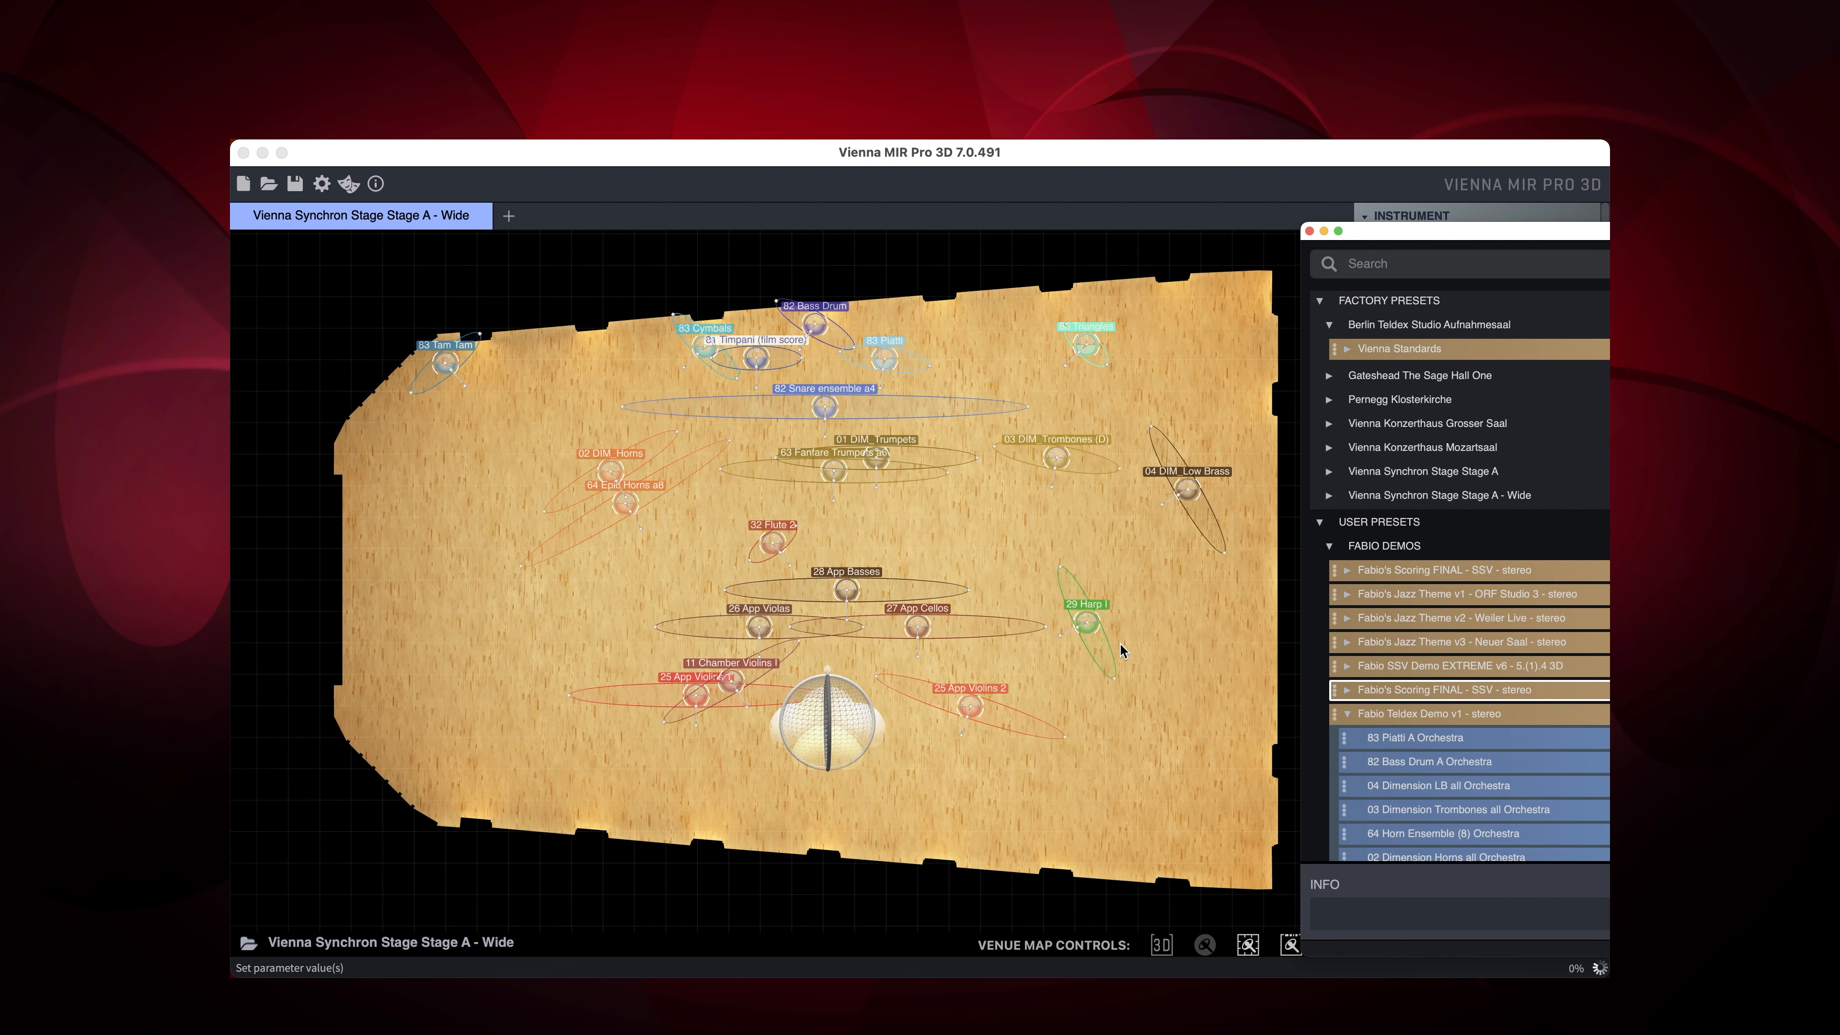
mouse_move(1233, 560)
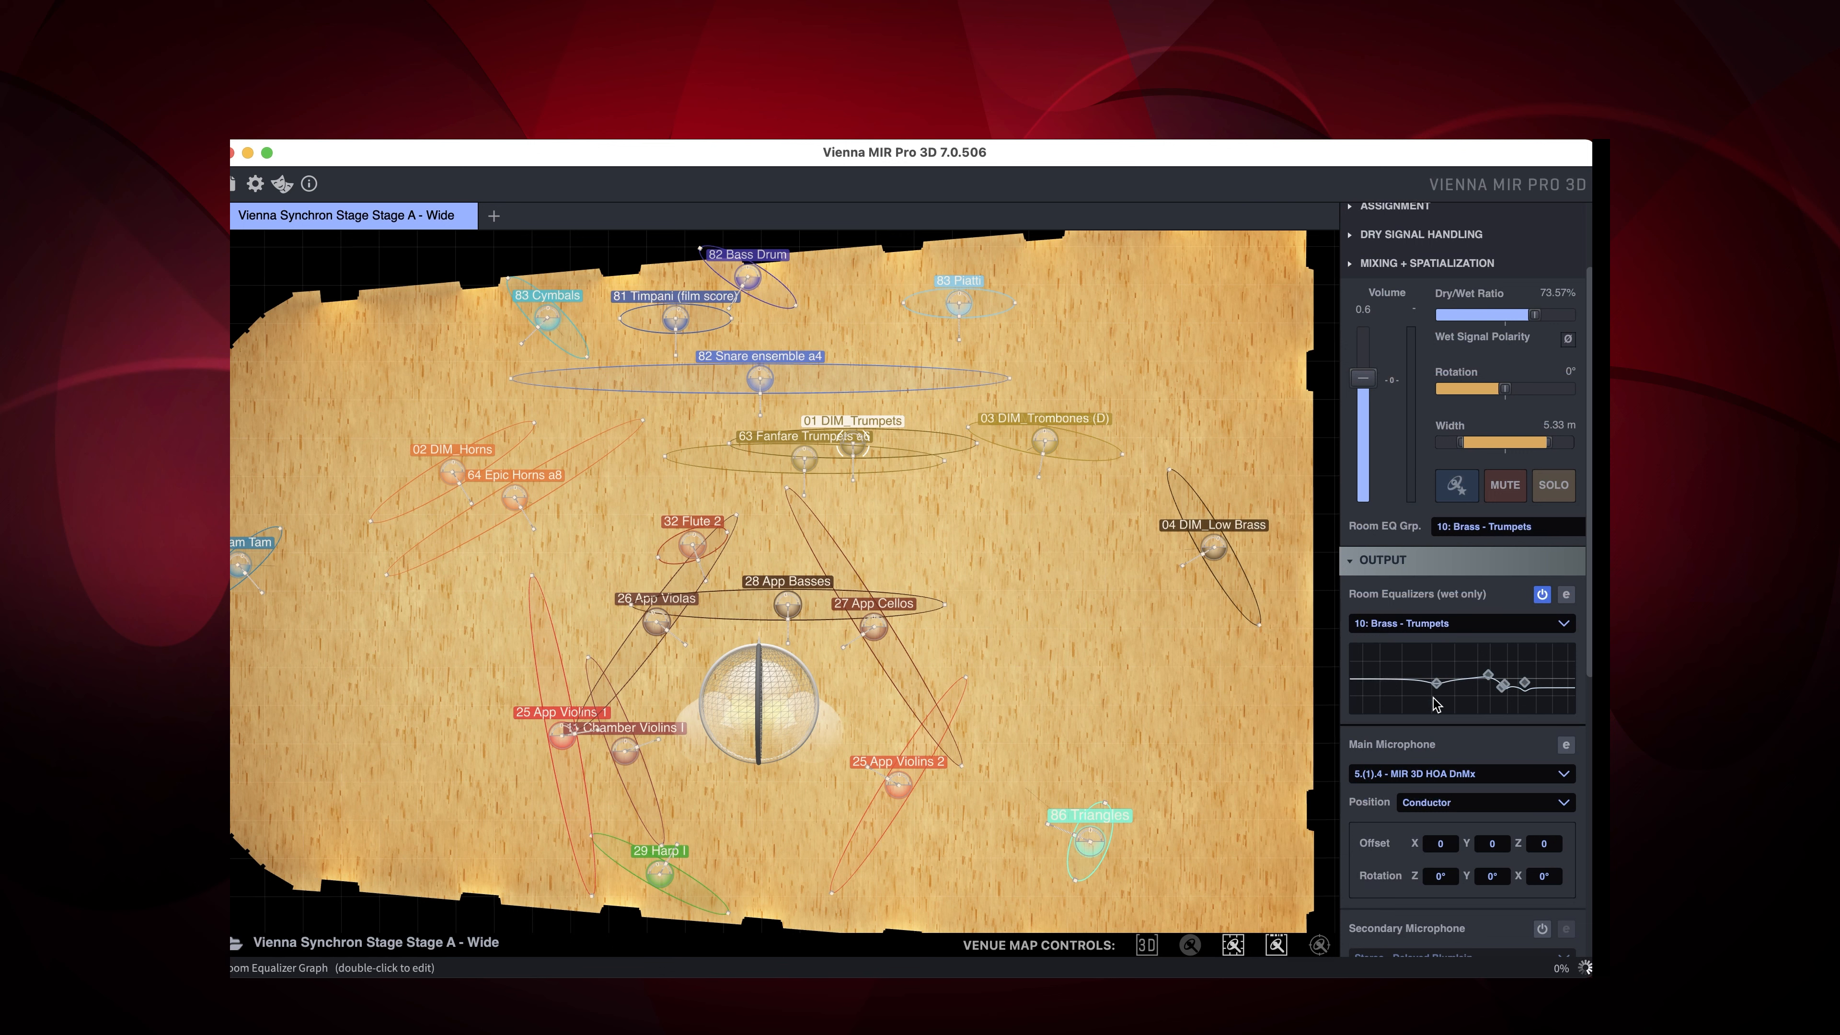
Choose the 5.(1).4 - MIR 3D HOA DnMx format for the main microphone.
left_click(1463, 775)
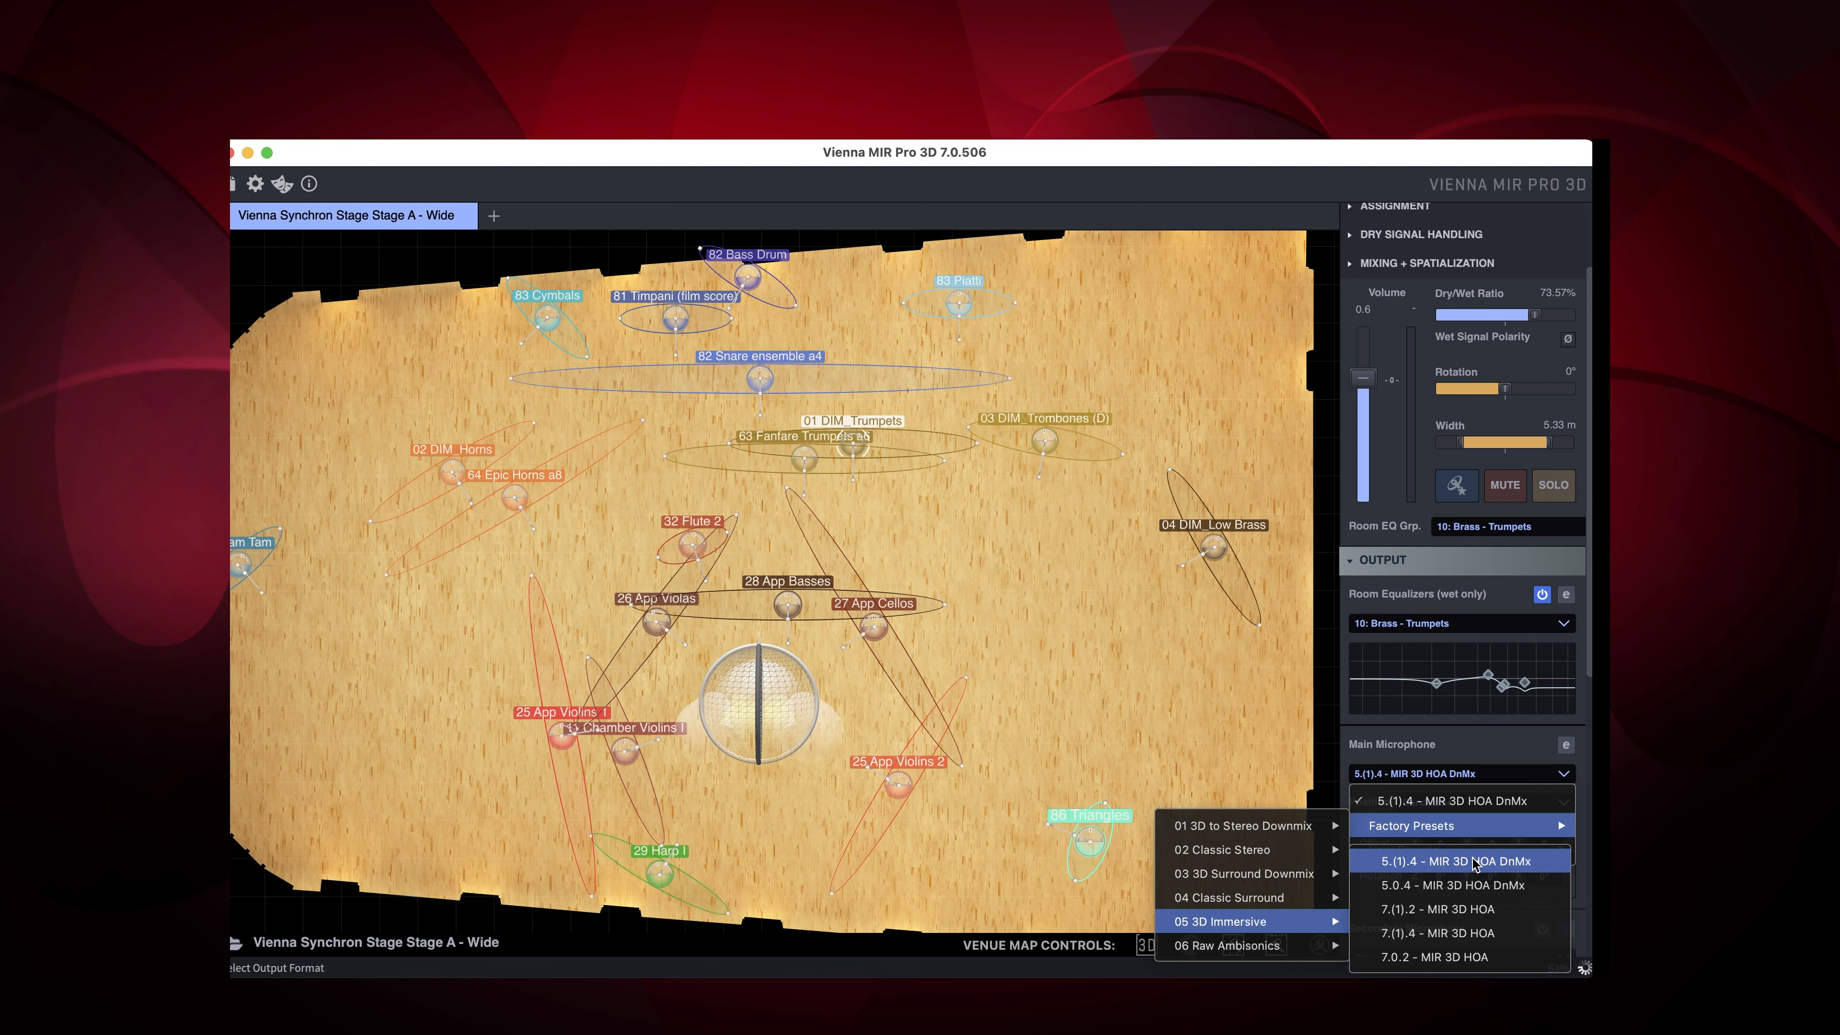
left_click(1456, 861)
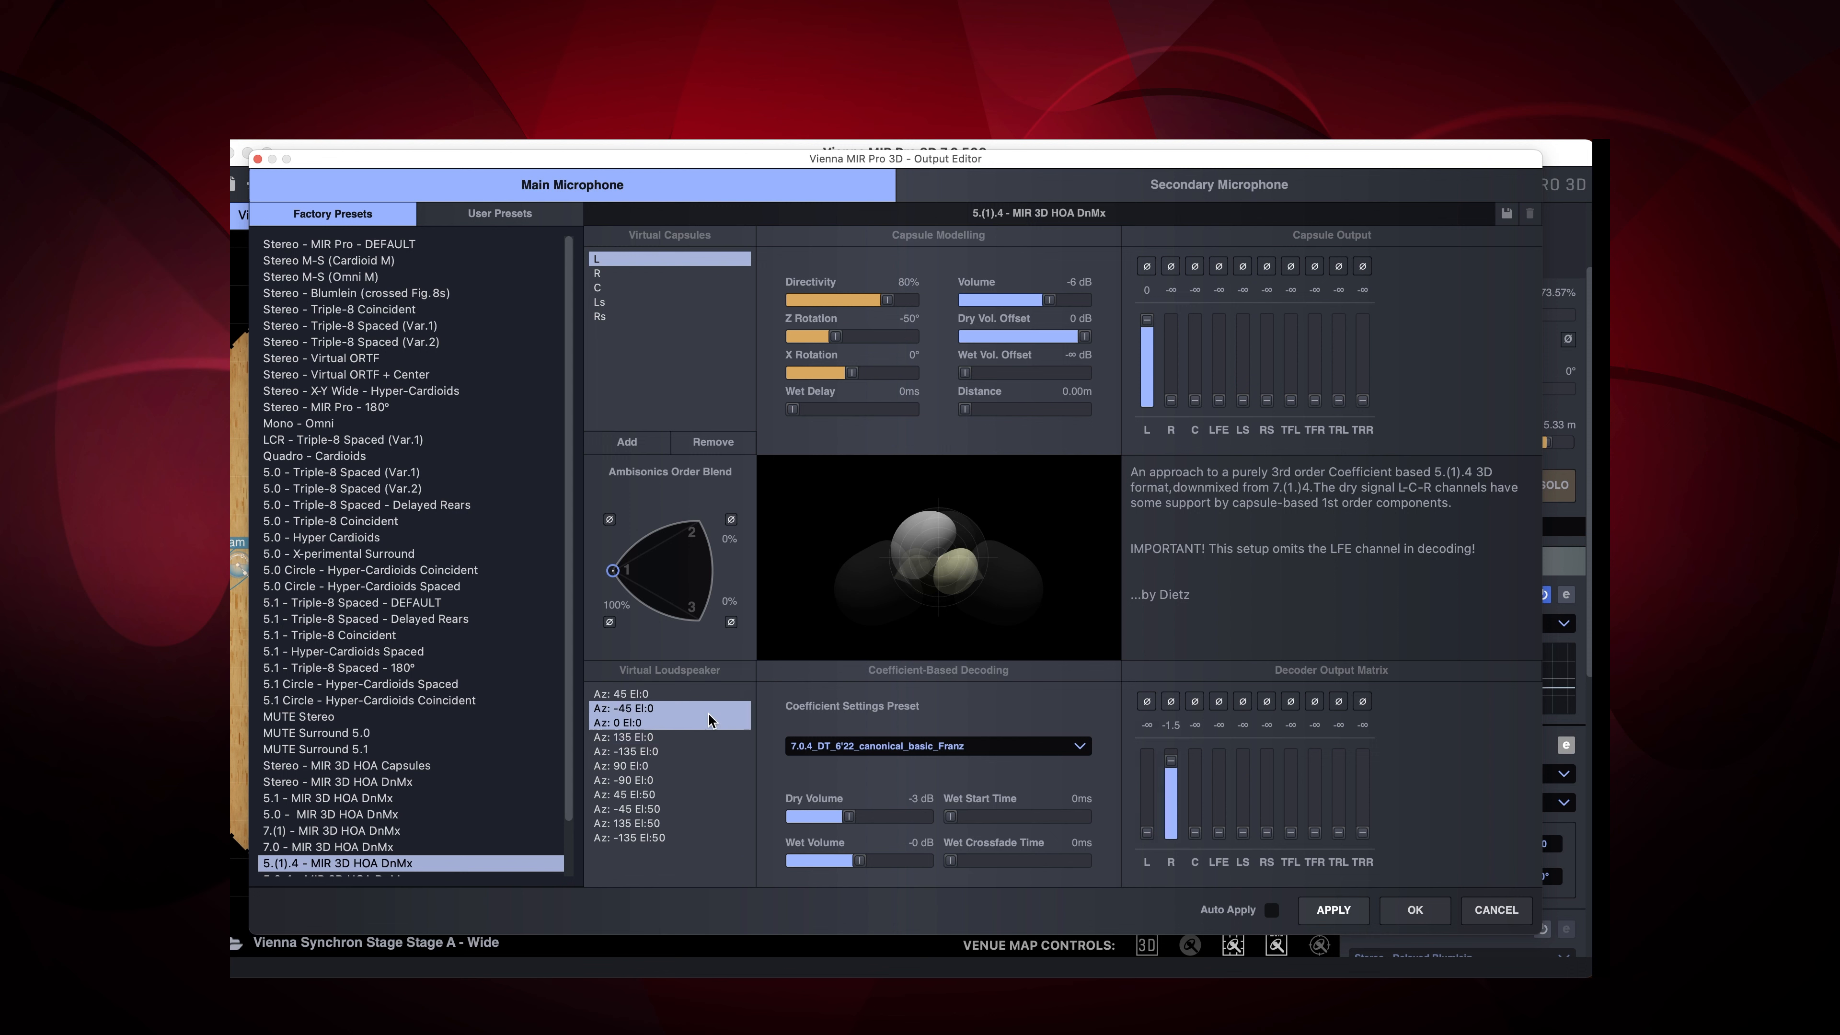
left_click(640, 722)
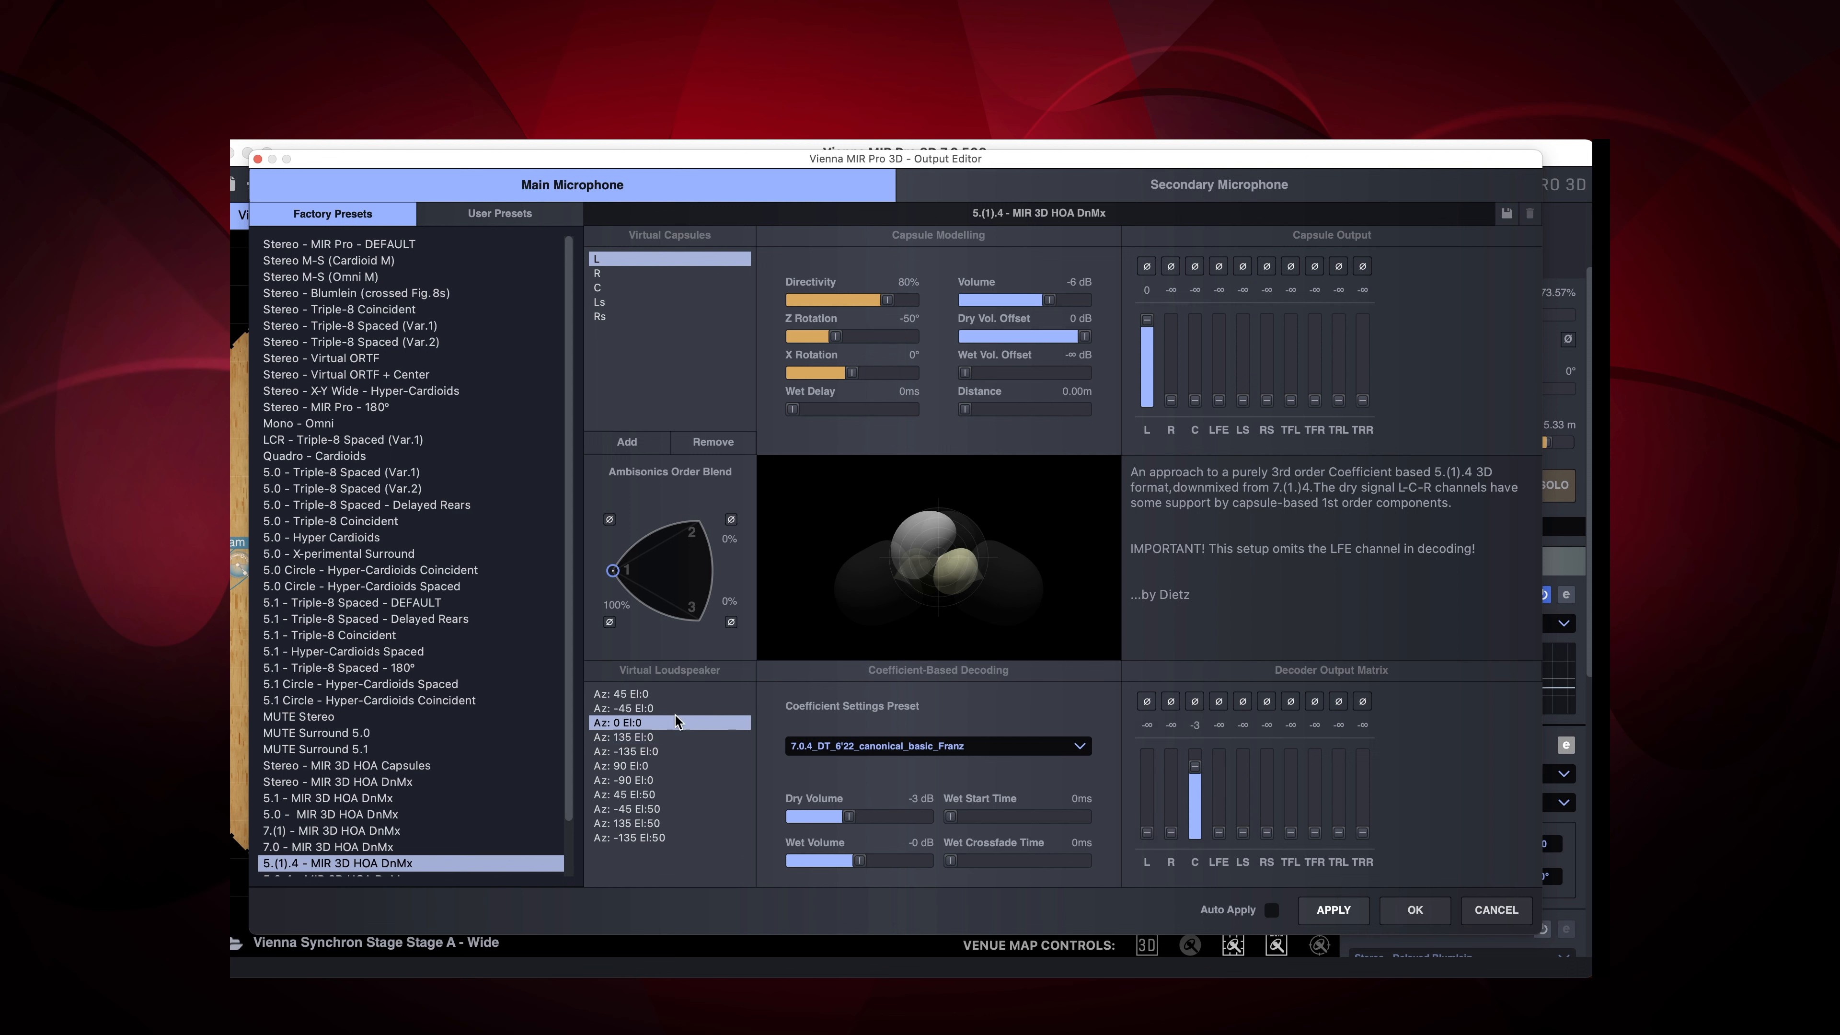
left_click(621, 766)
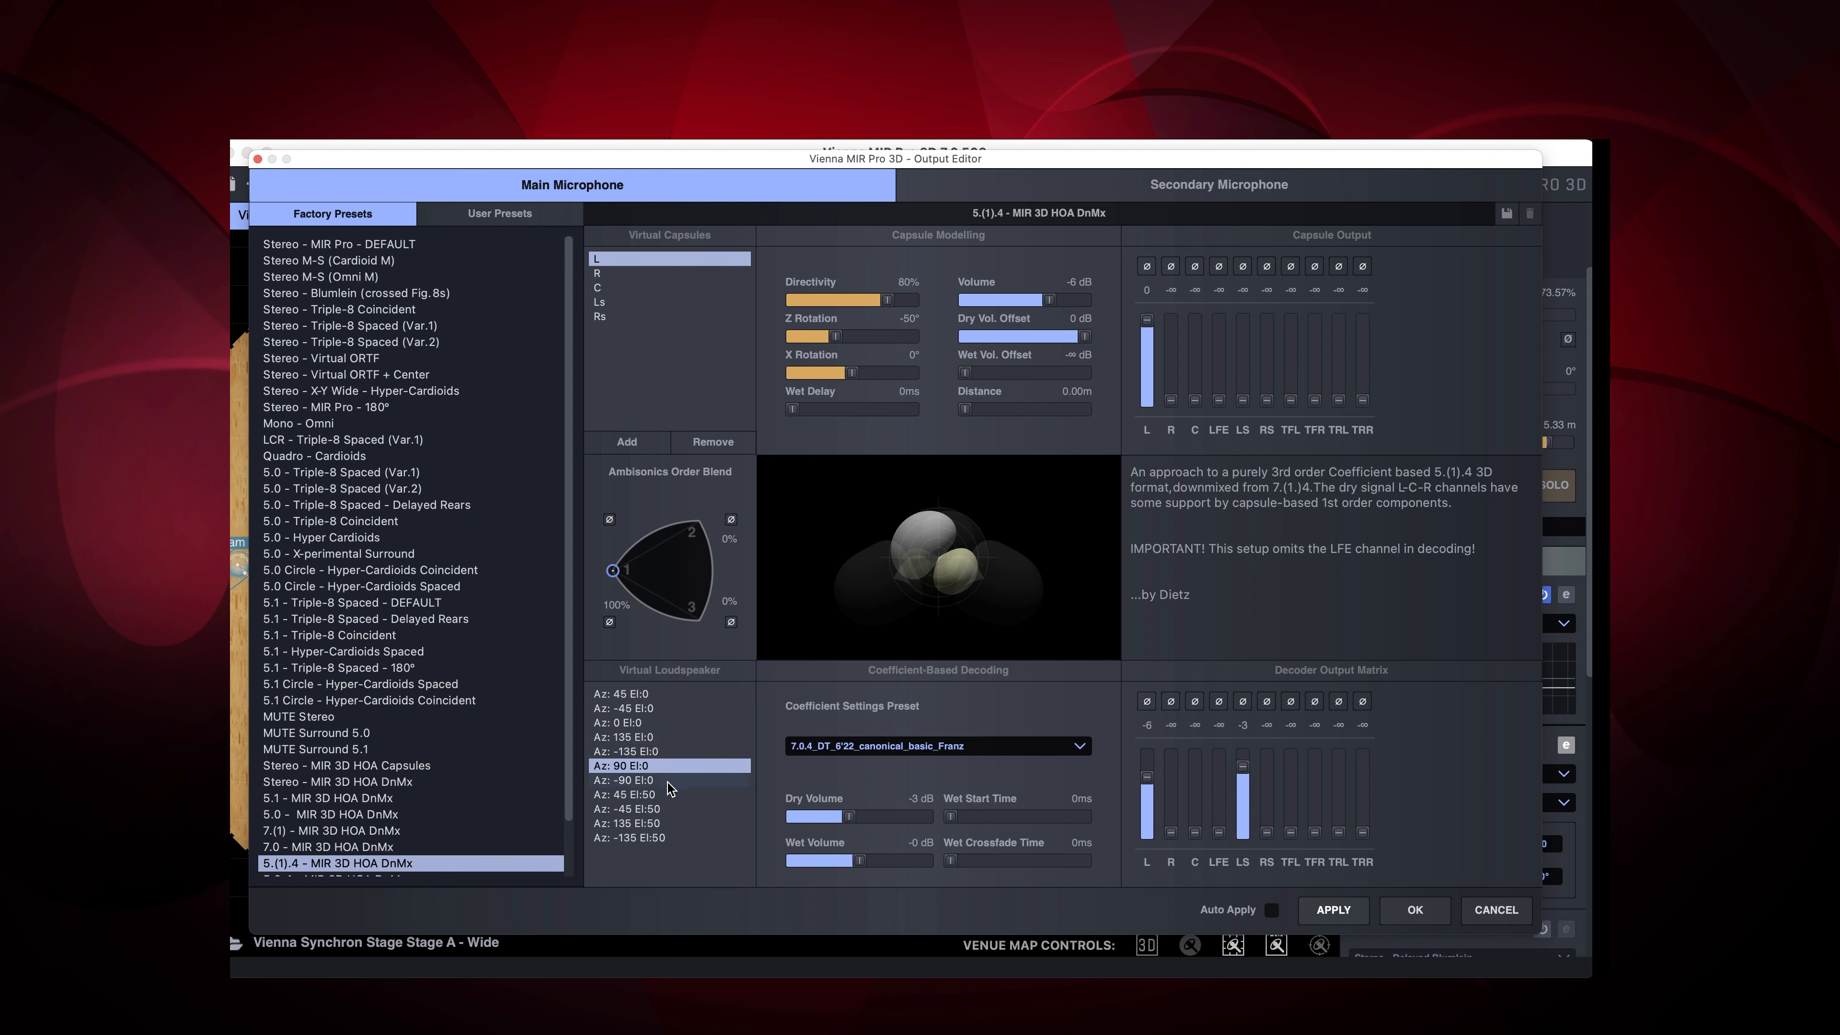
left_click(627, 808)
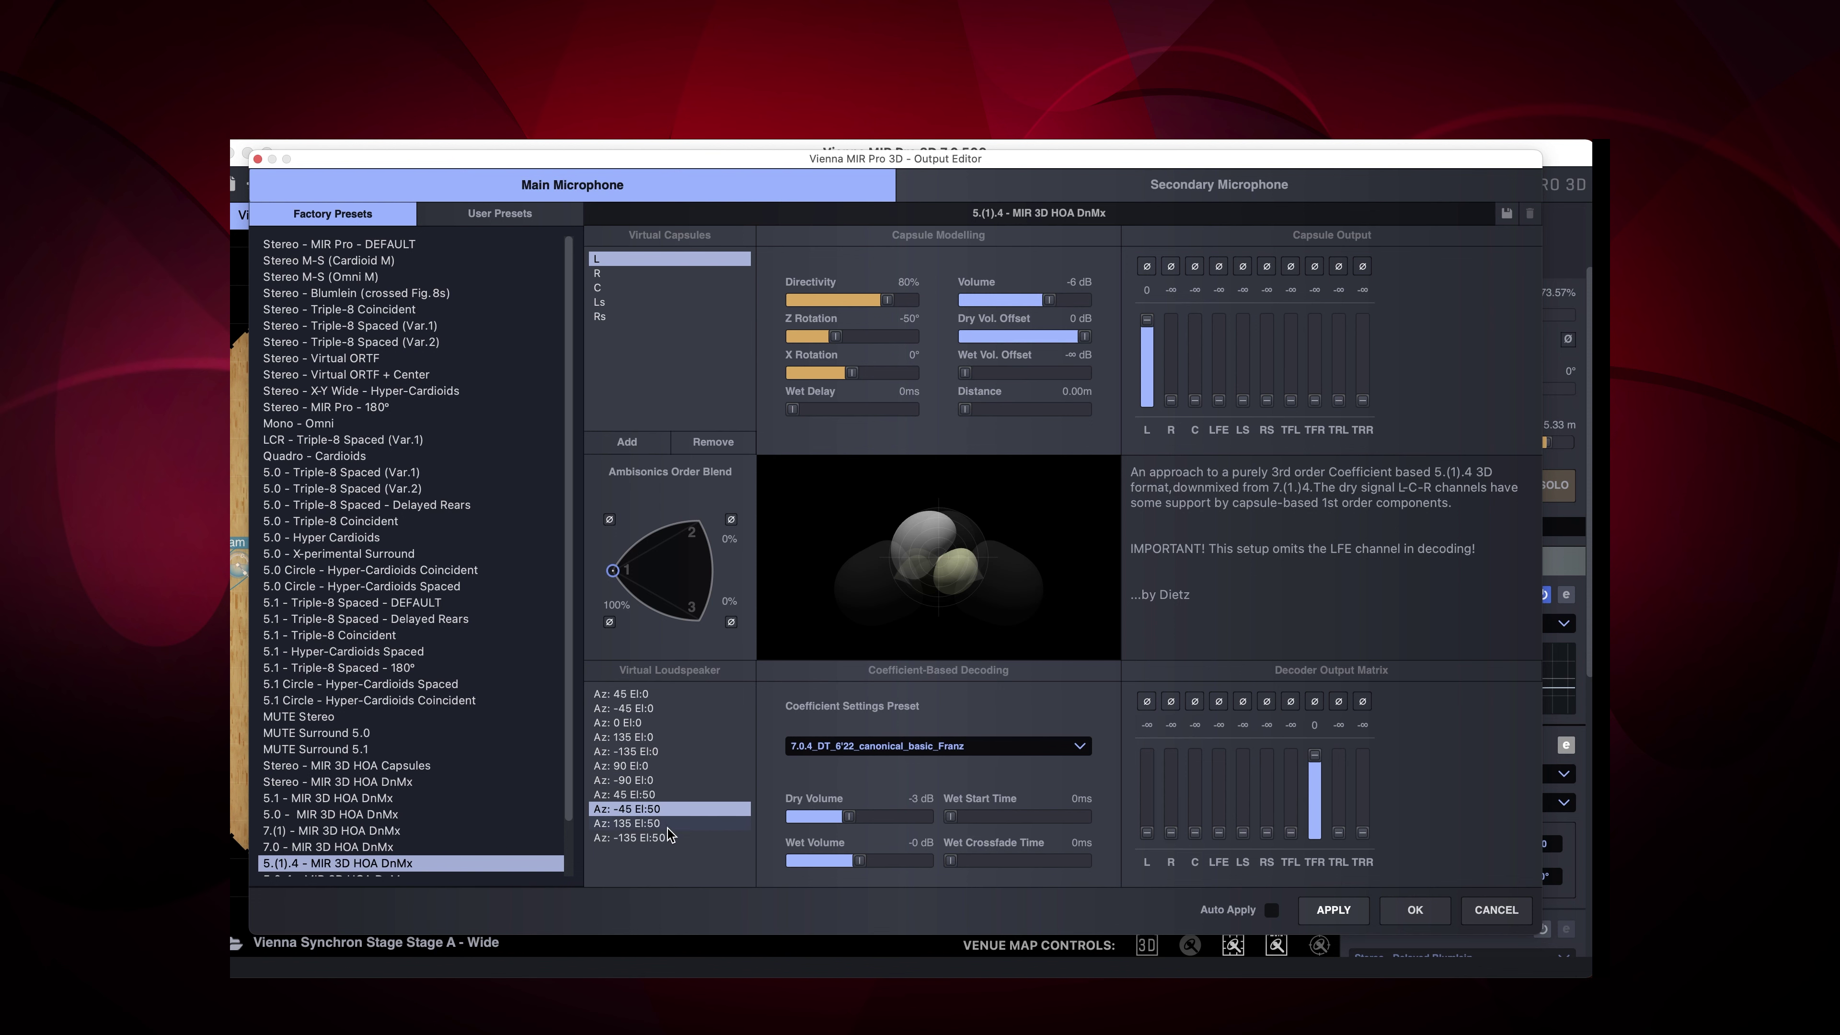
left_click(626, 837)
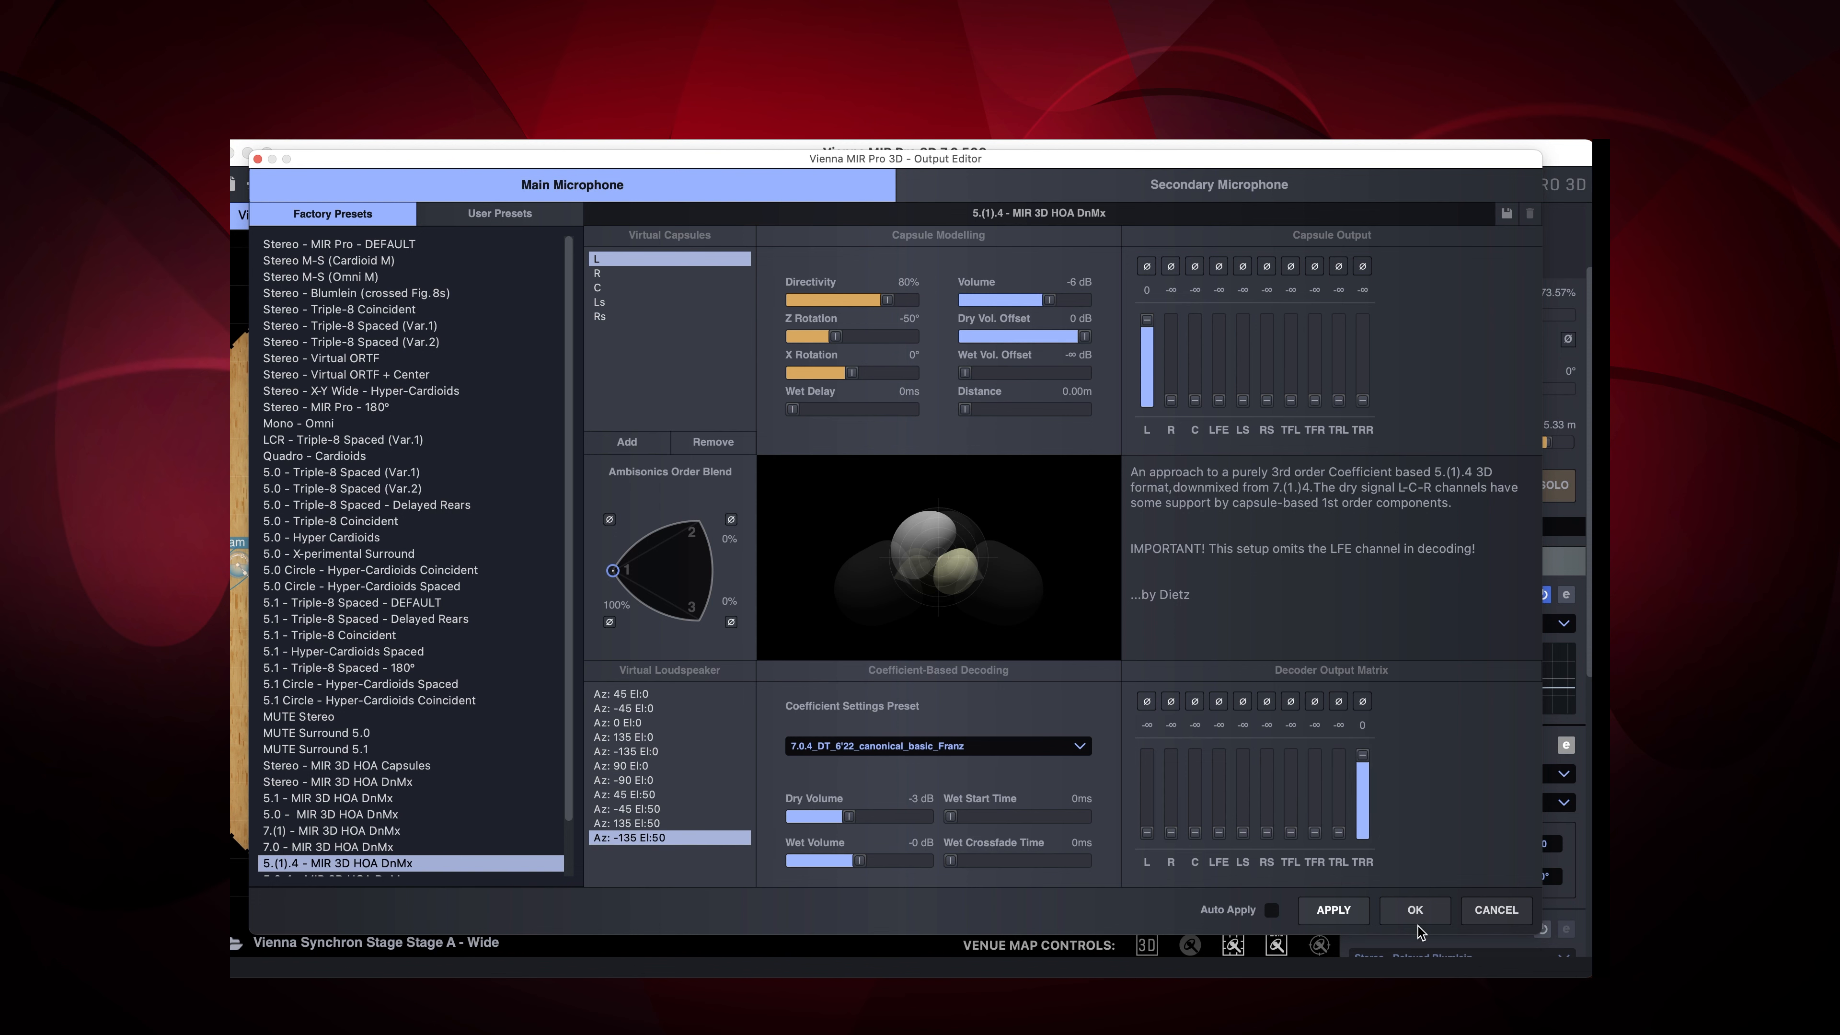
Accept the microphone output settings with OK, closing the Output Editor.
left_click(1416, 910)
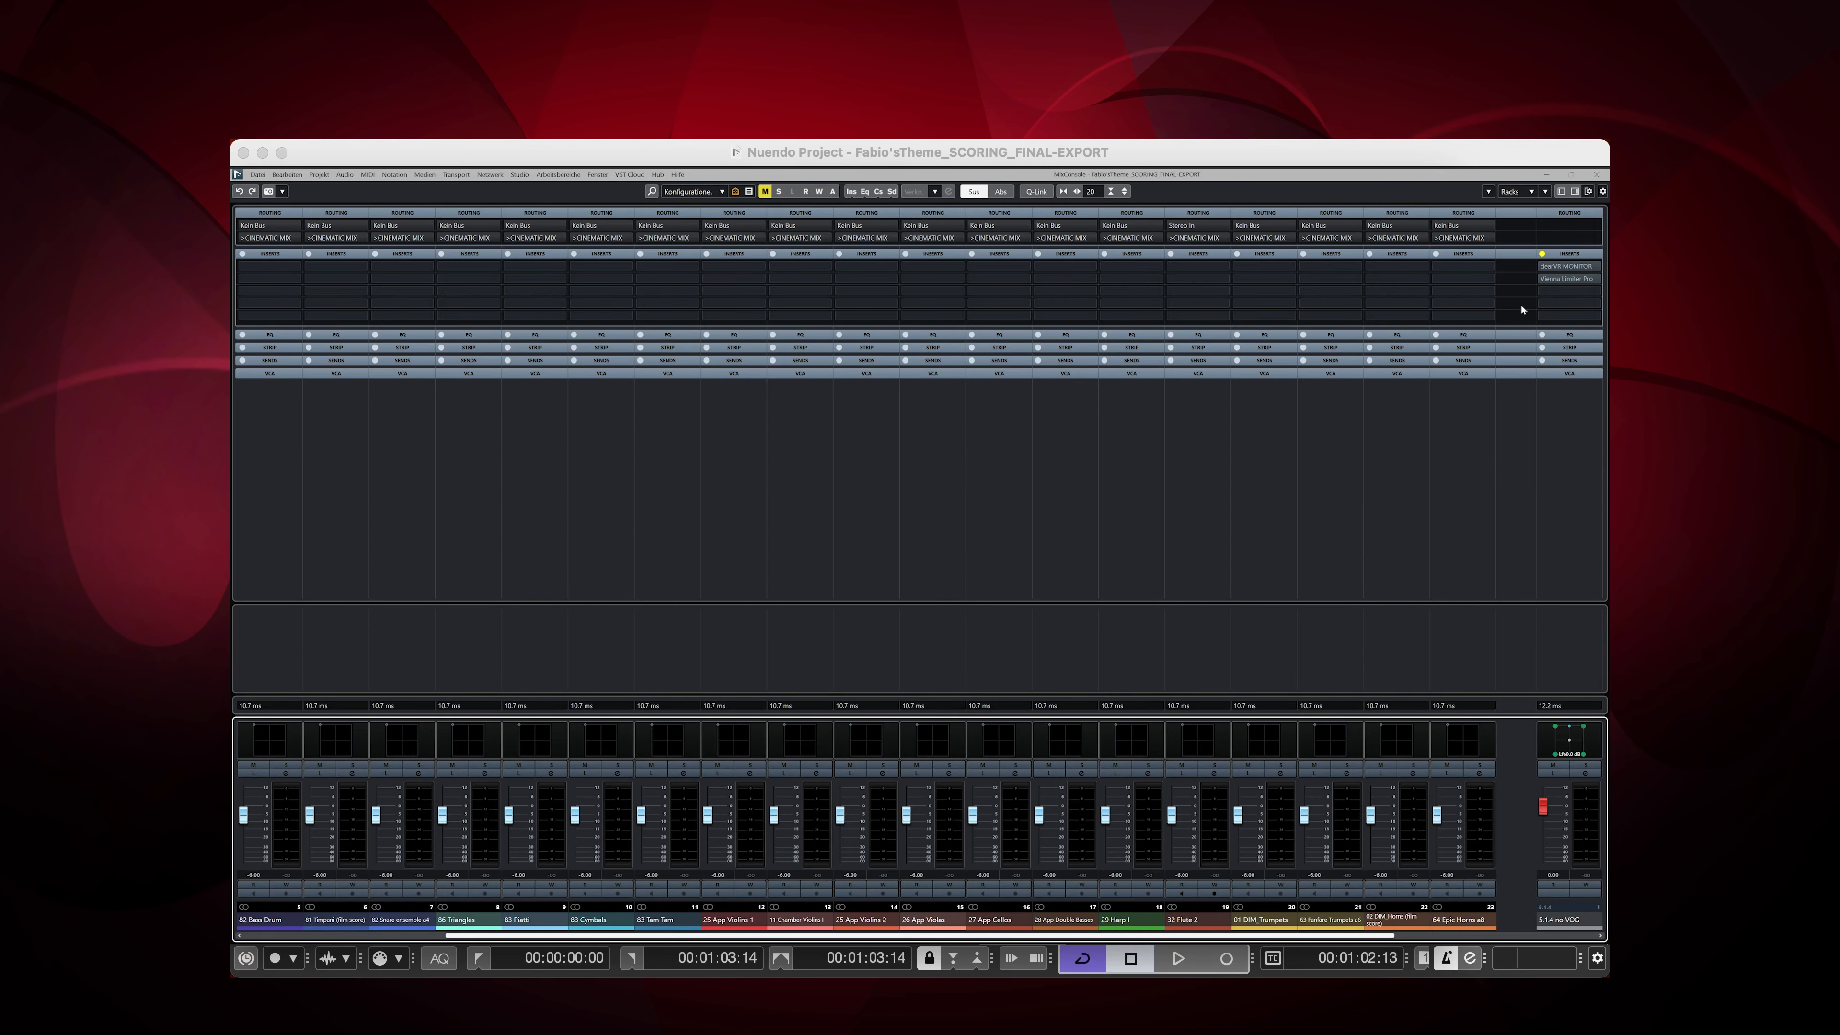
mouse_move(1524, 268)
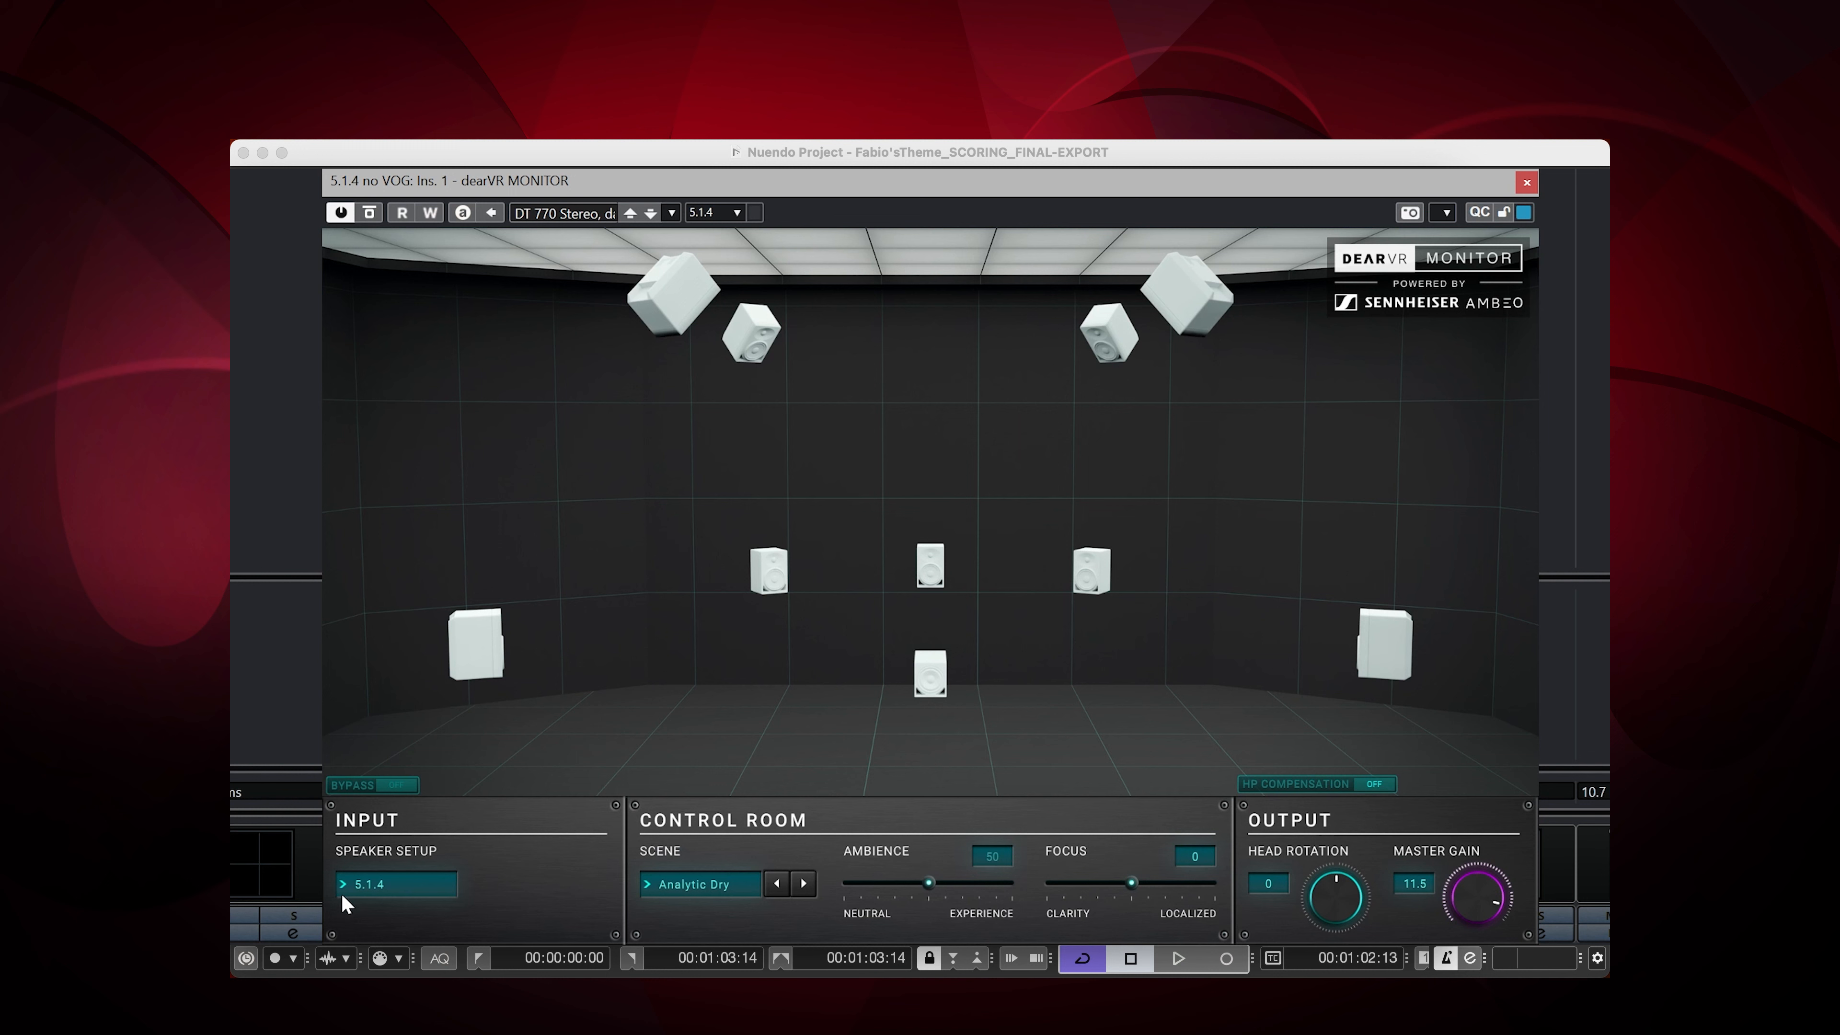
left_click(395, 884)
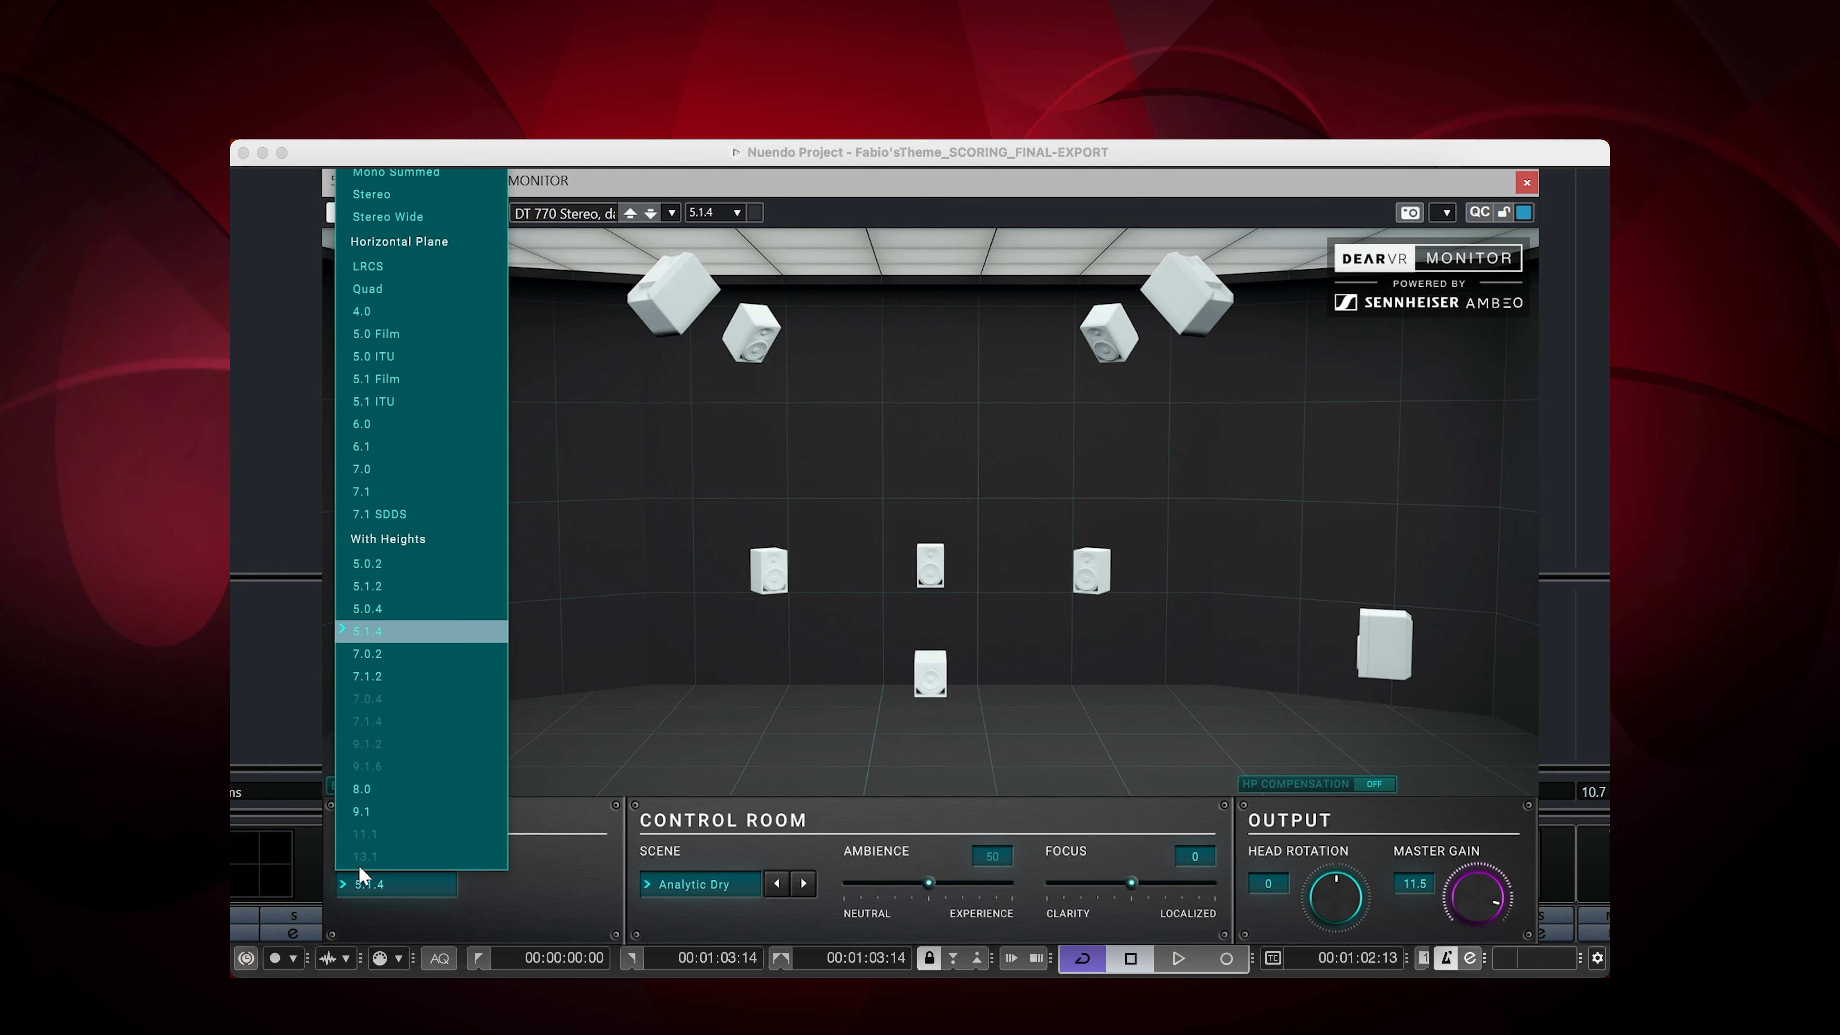
mouse_move(401, 648)
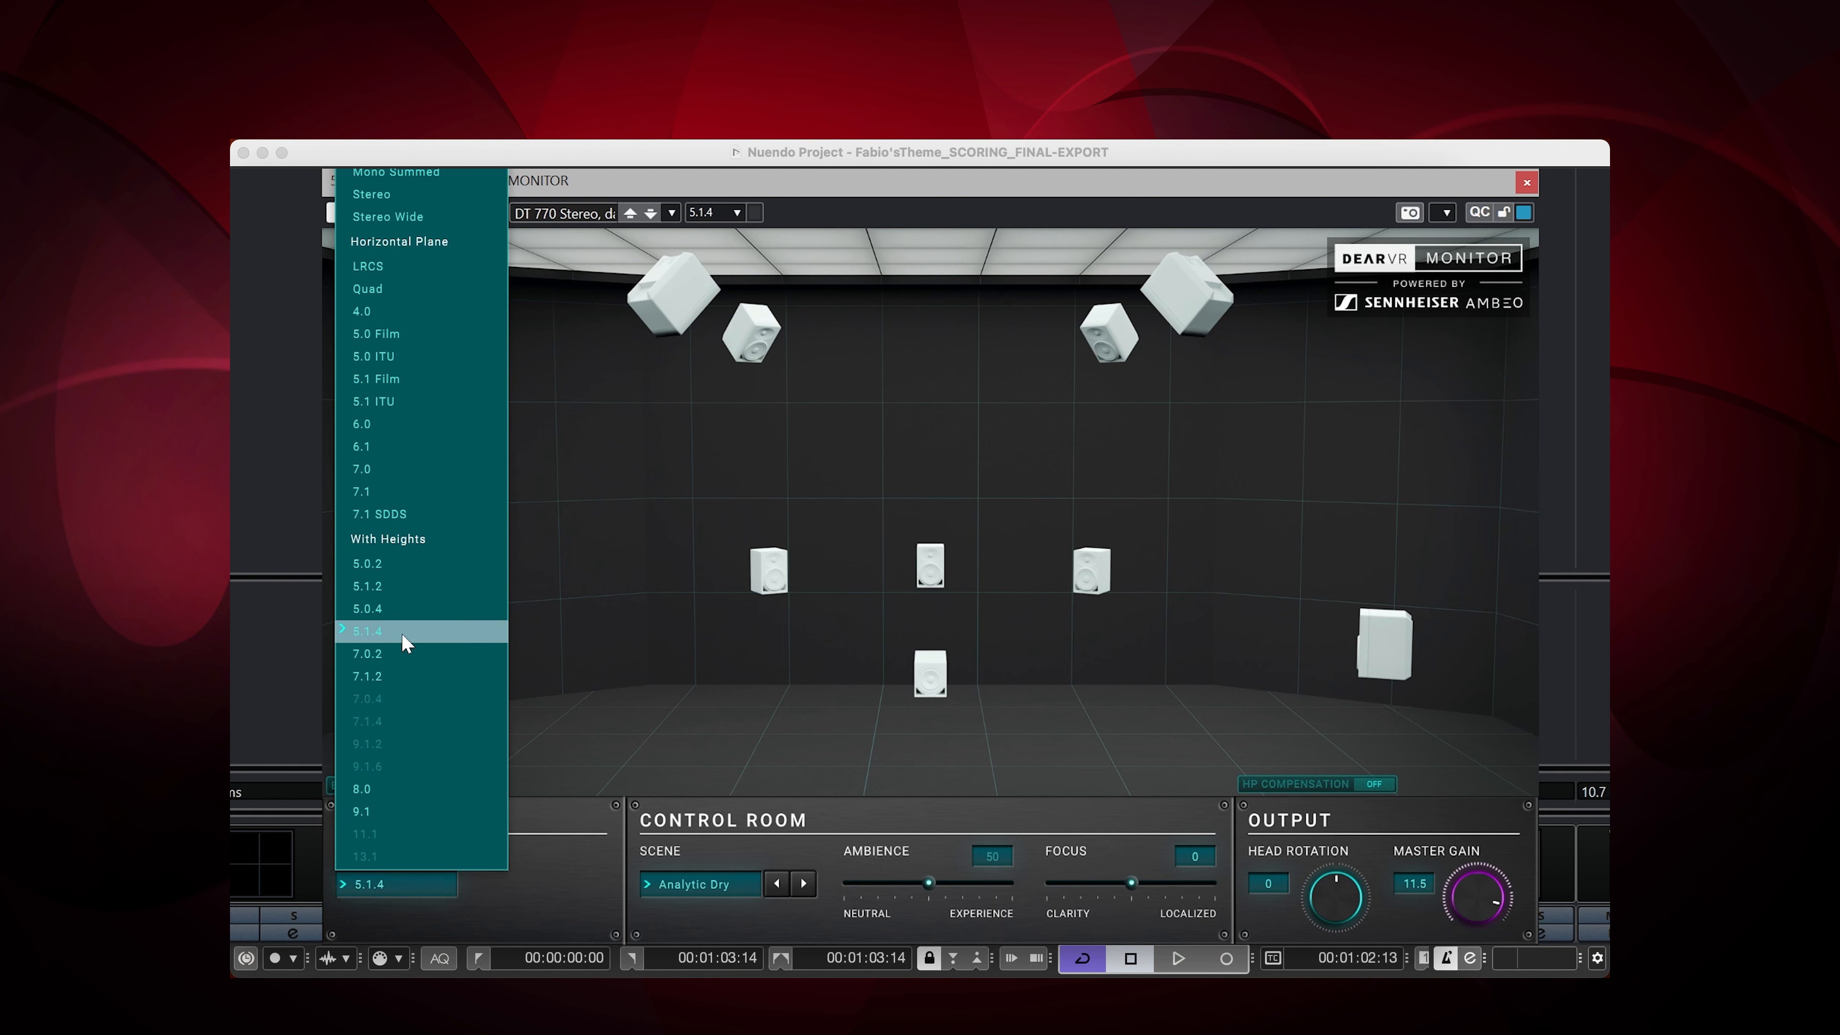
left_click(367, 631)
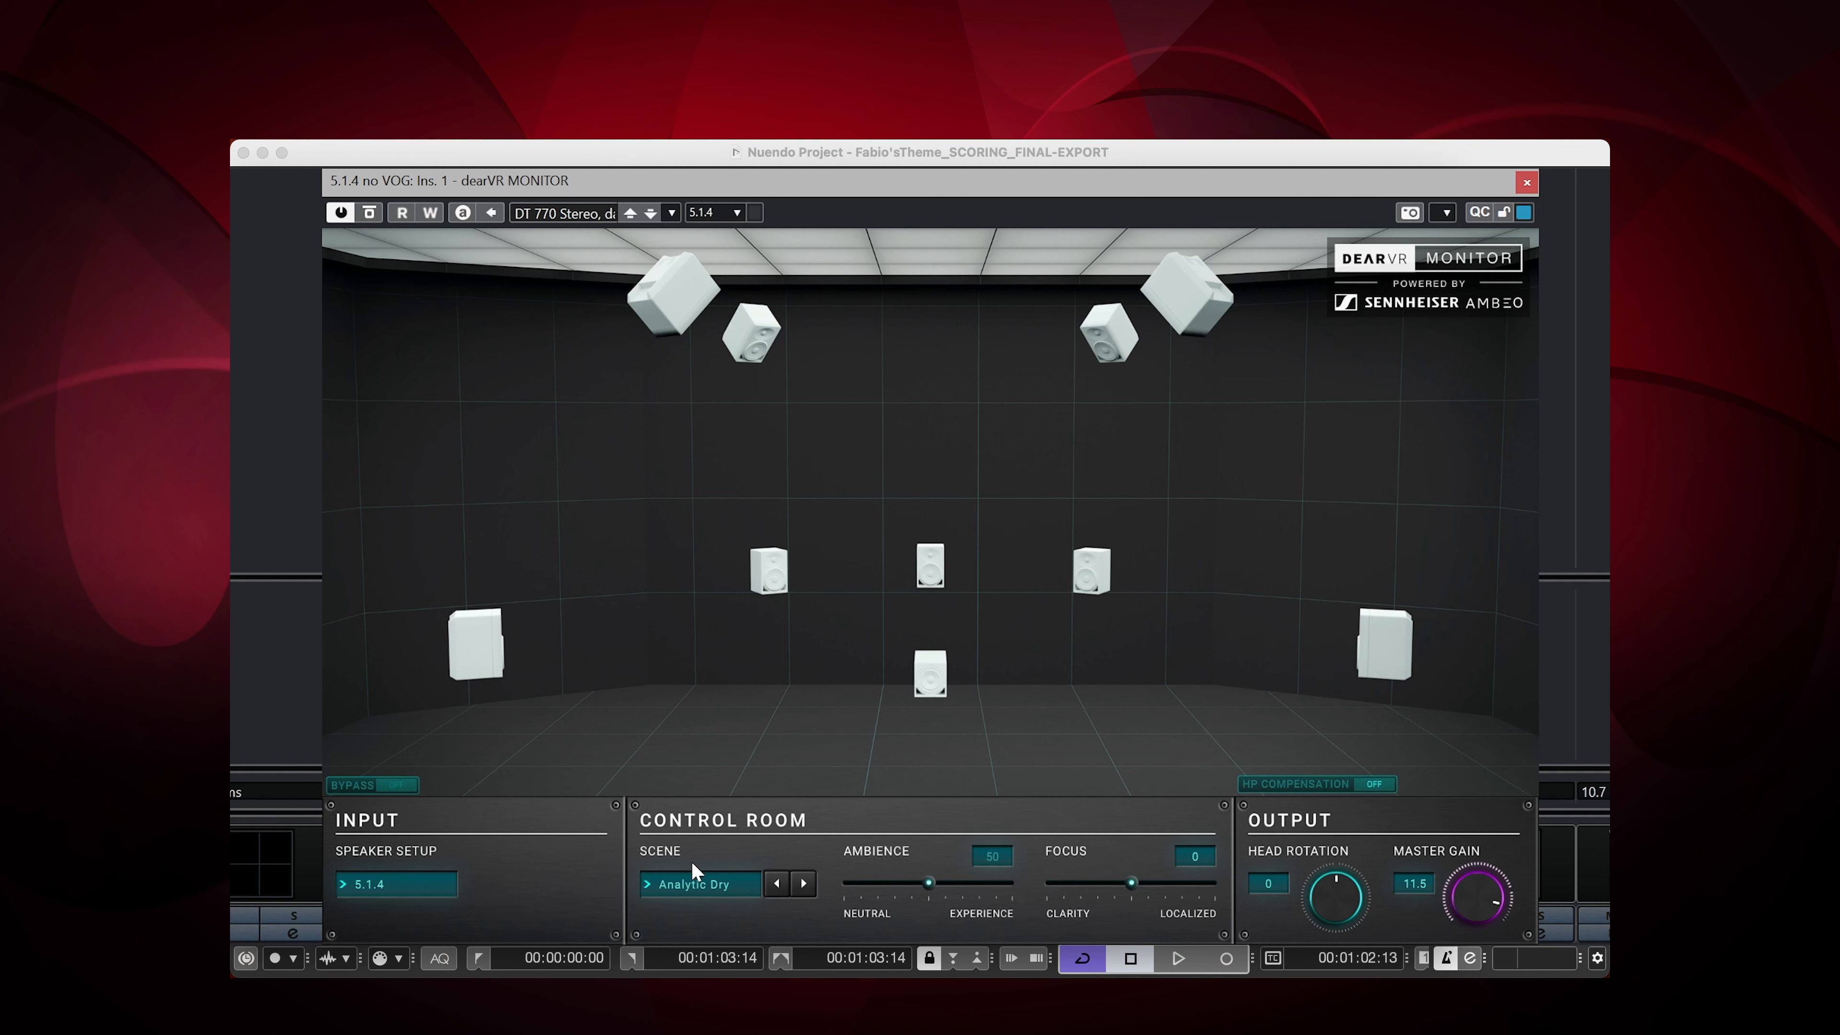
mouse_move(652, 900)
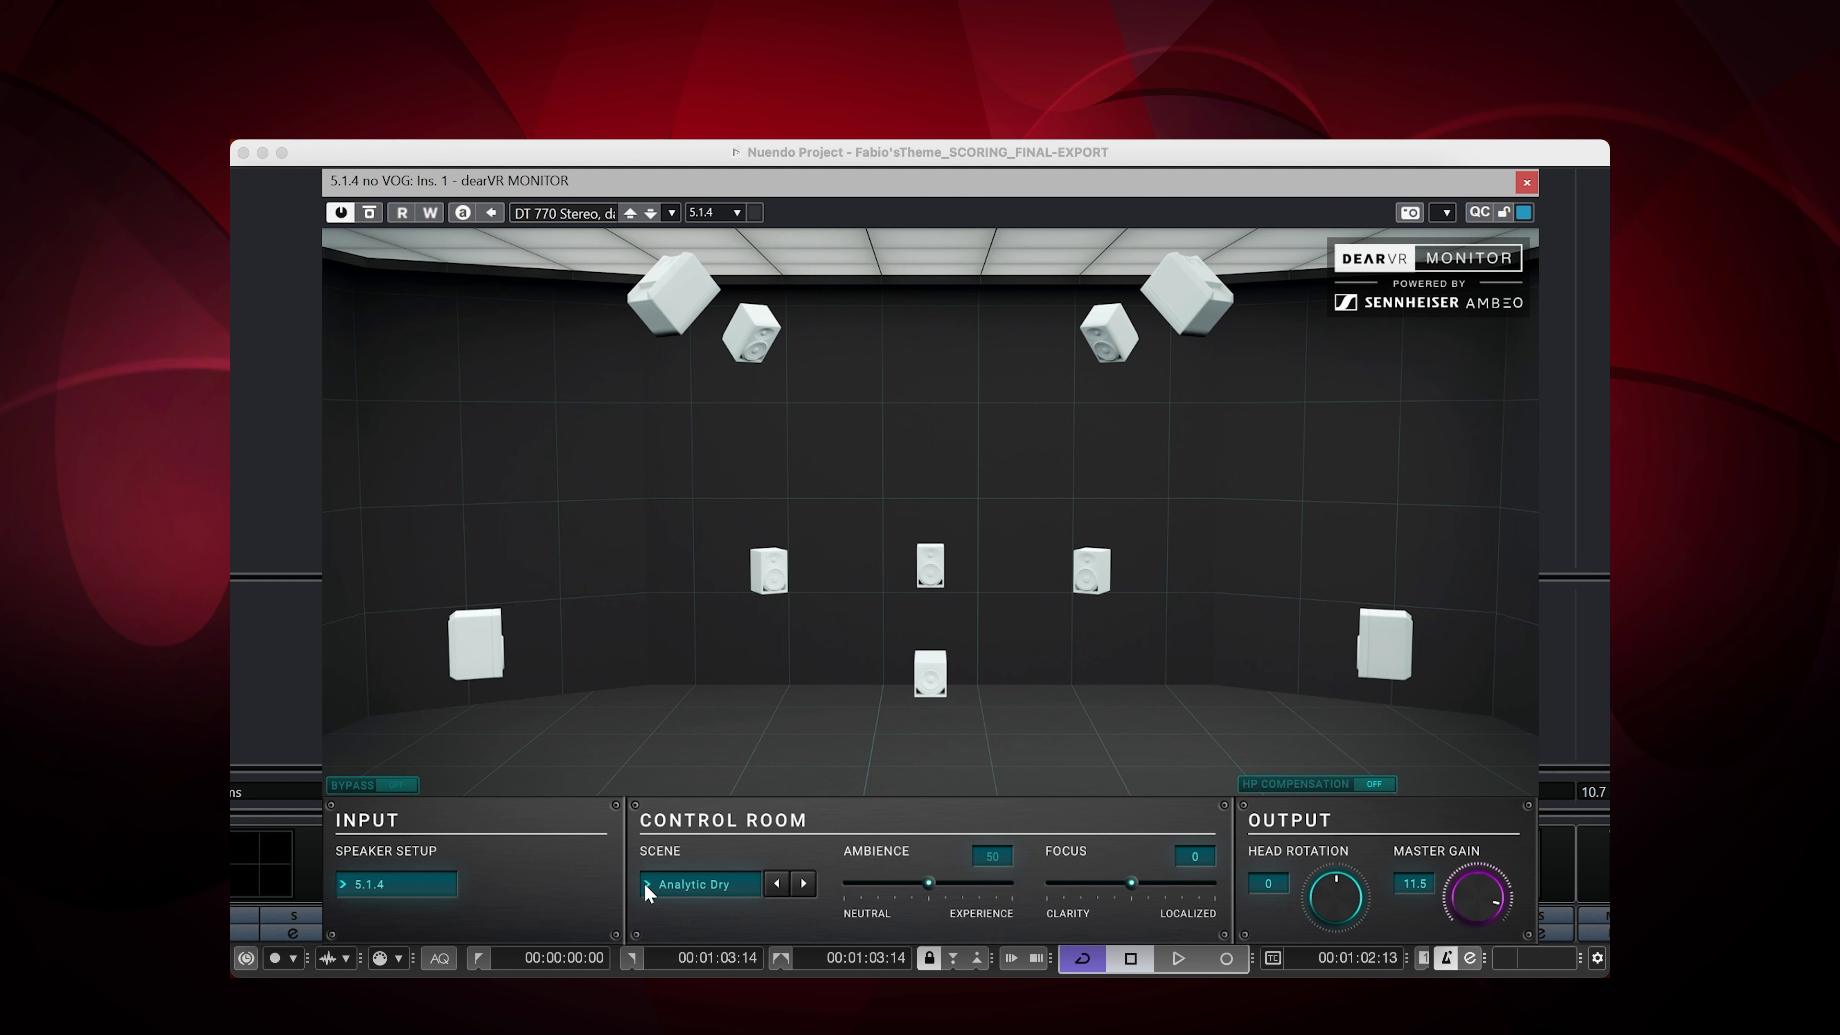
left_click(700, 883)
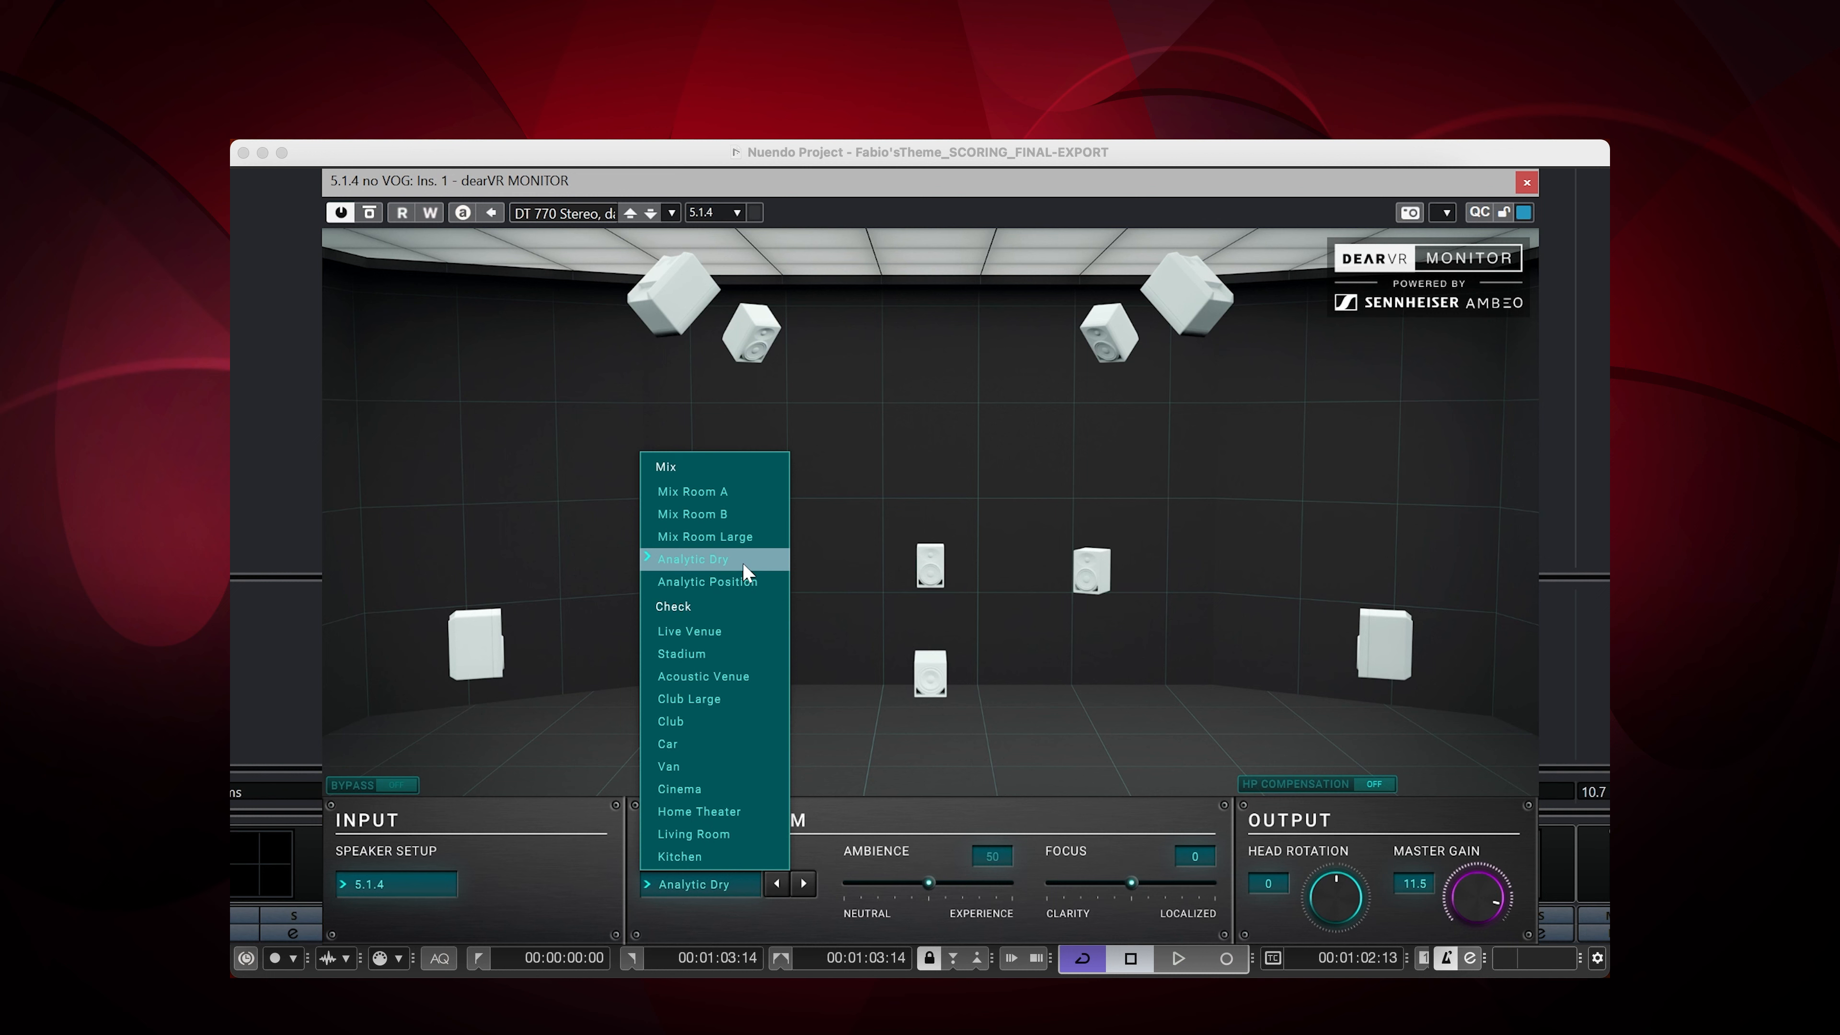
left_click(693, 560)
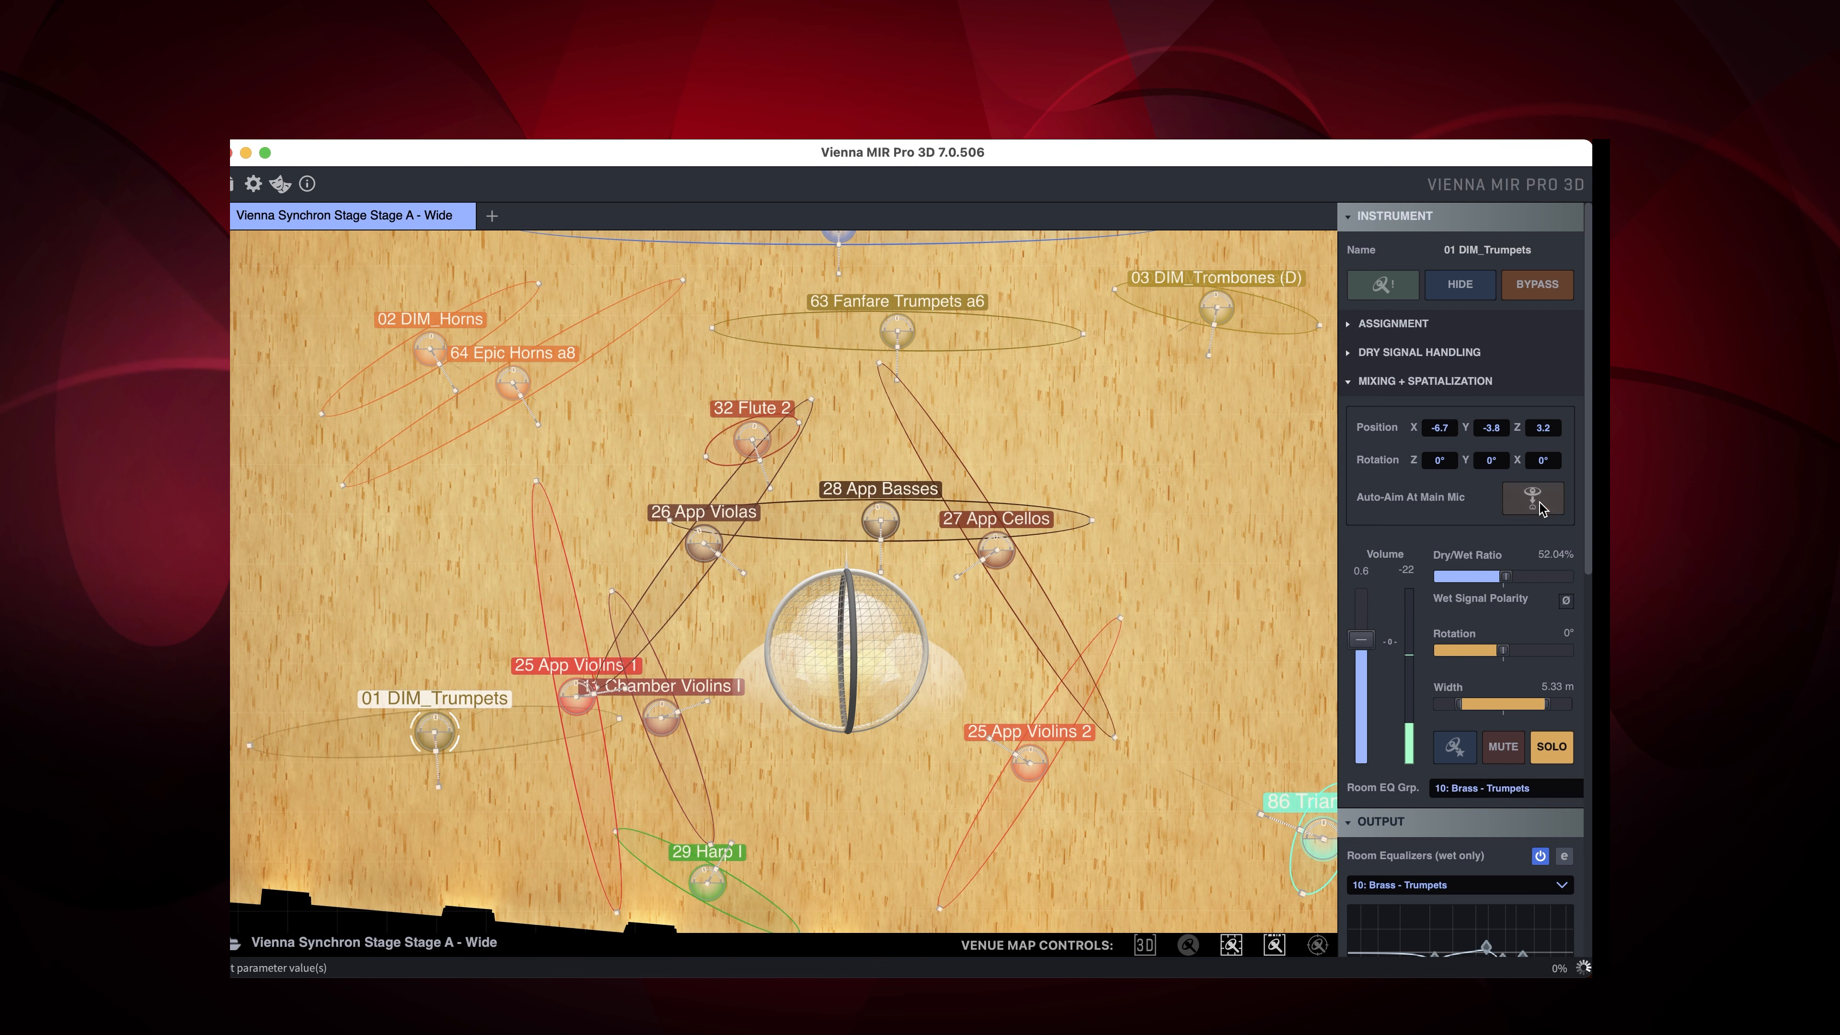
mouse_move(1541, 510)
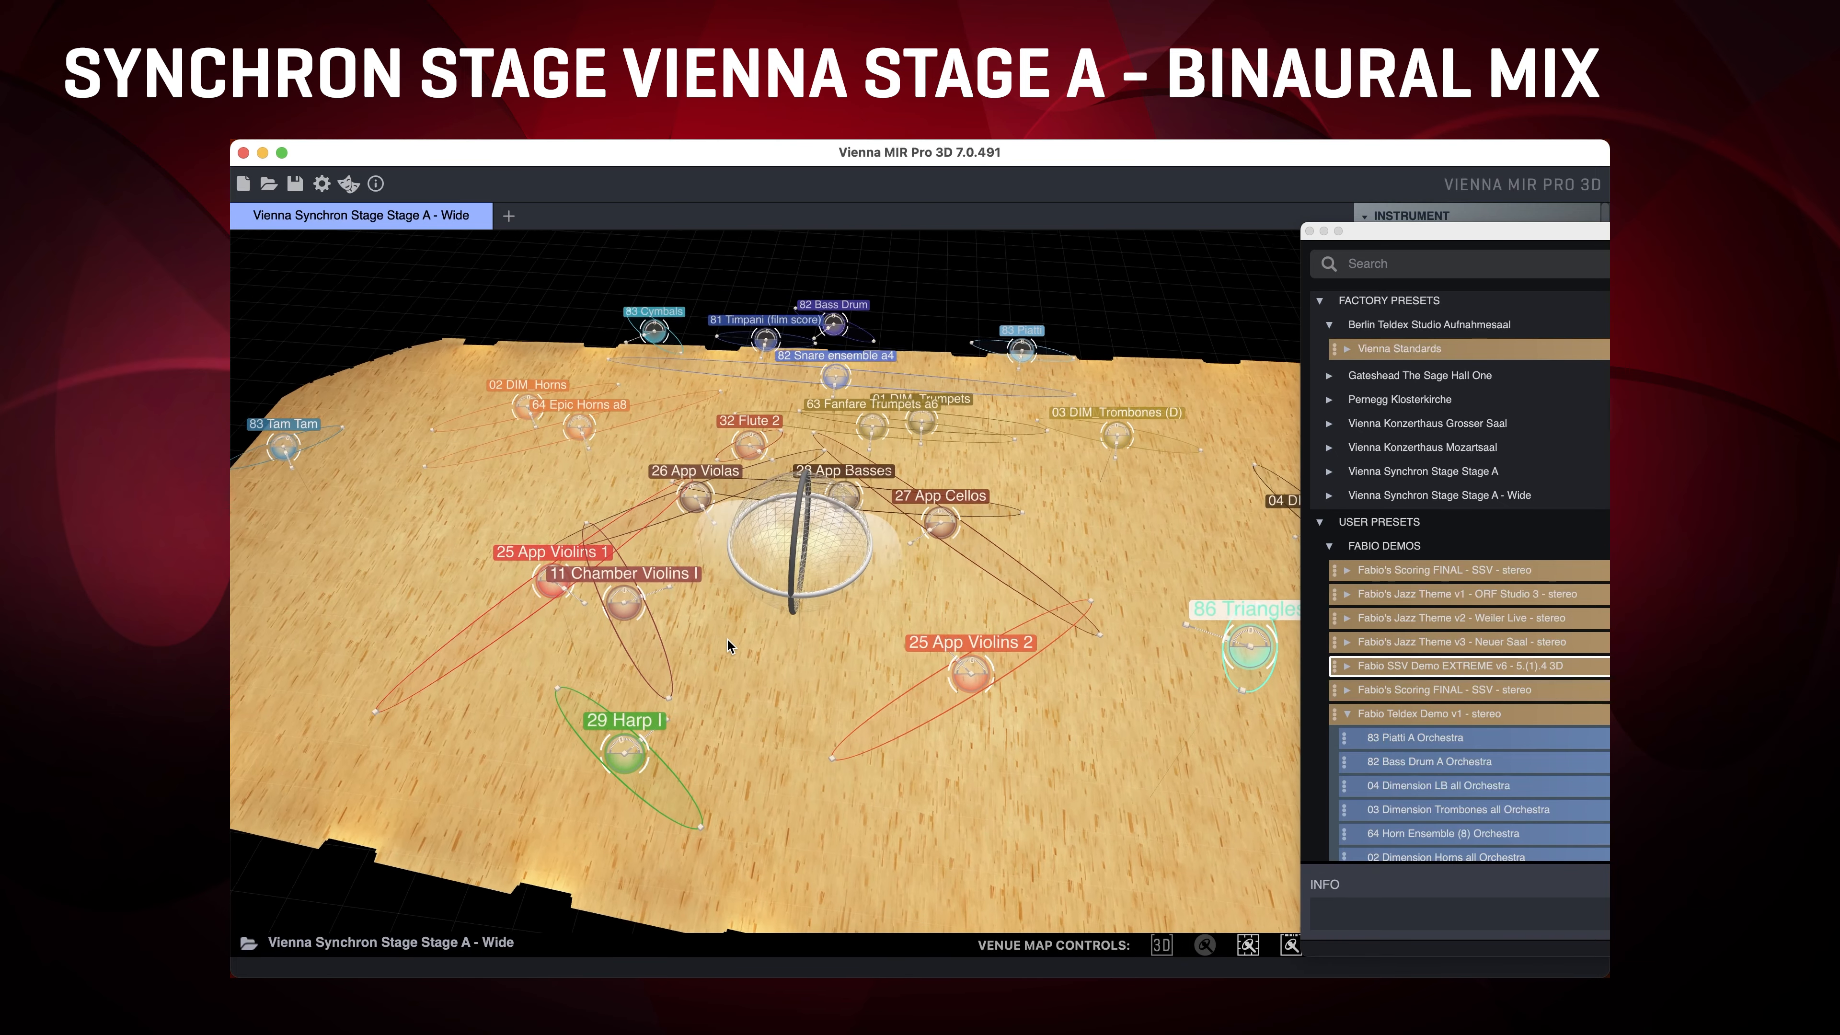
left_click_drag(728, 645, 716, 584)
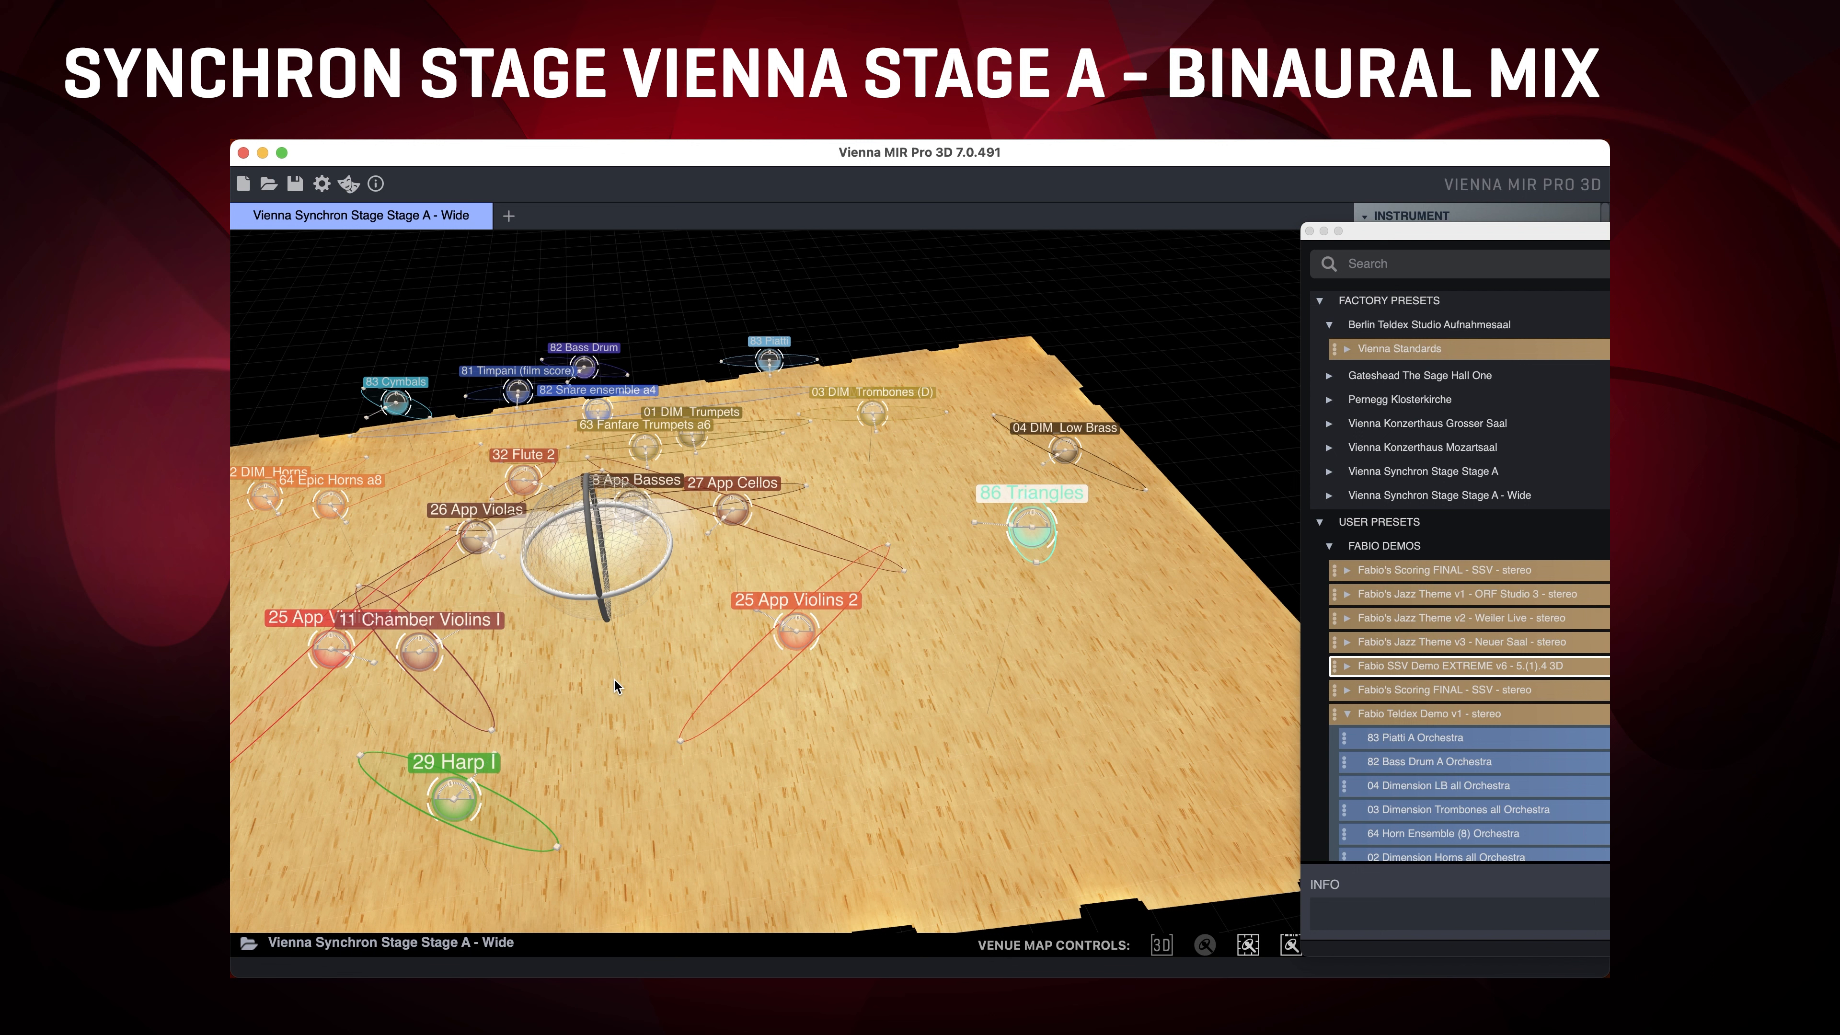
mouse_move(538, 663)
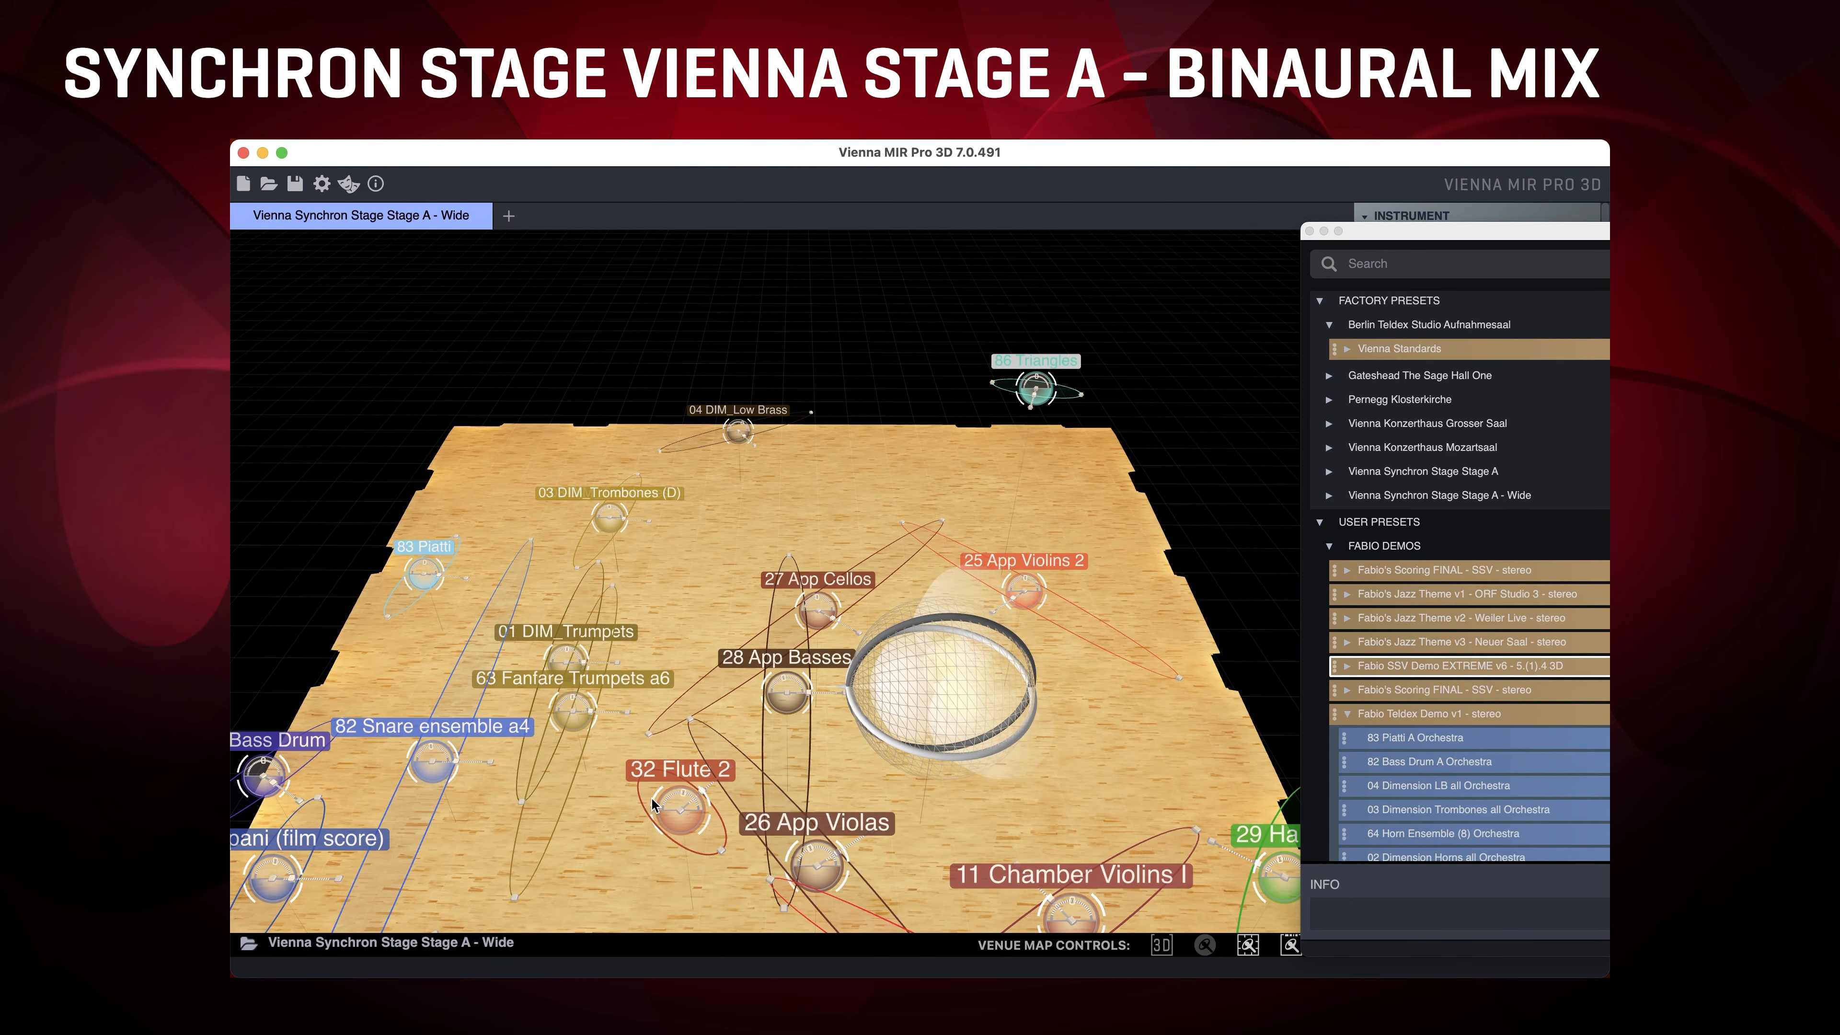
mouse_move(1076, 477)
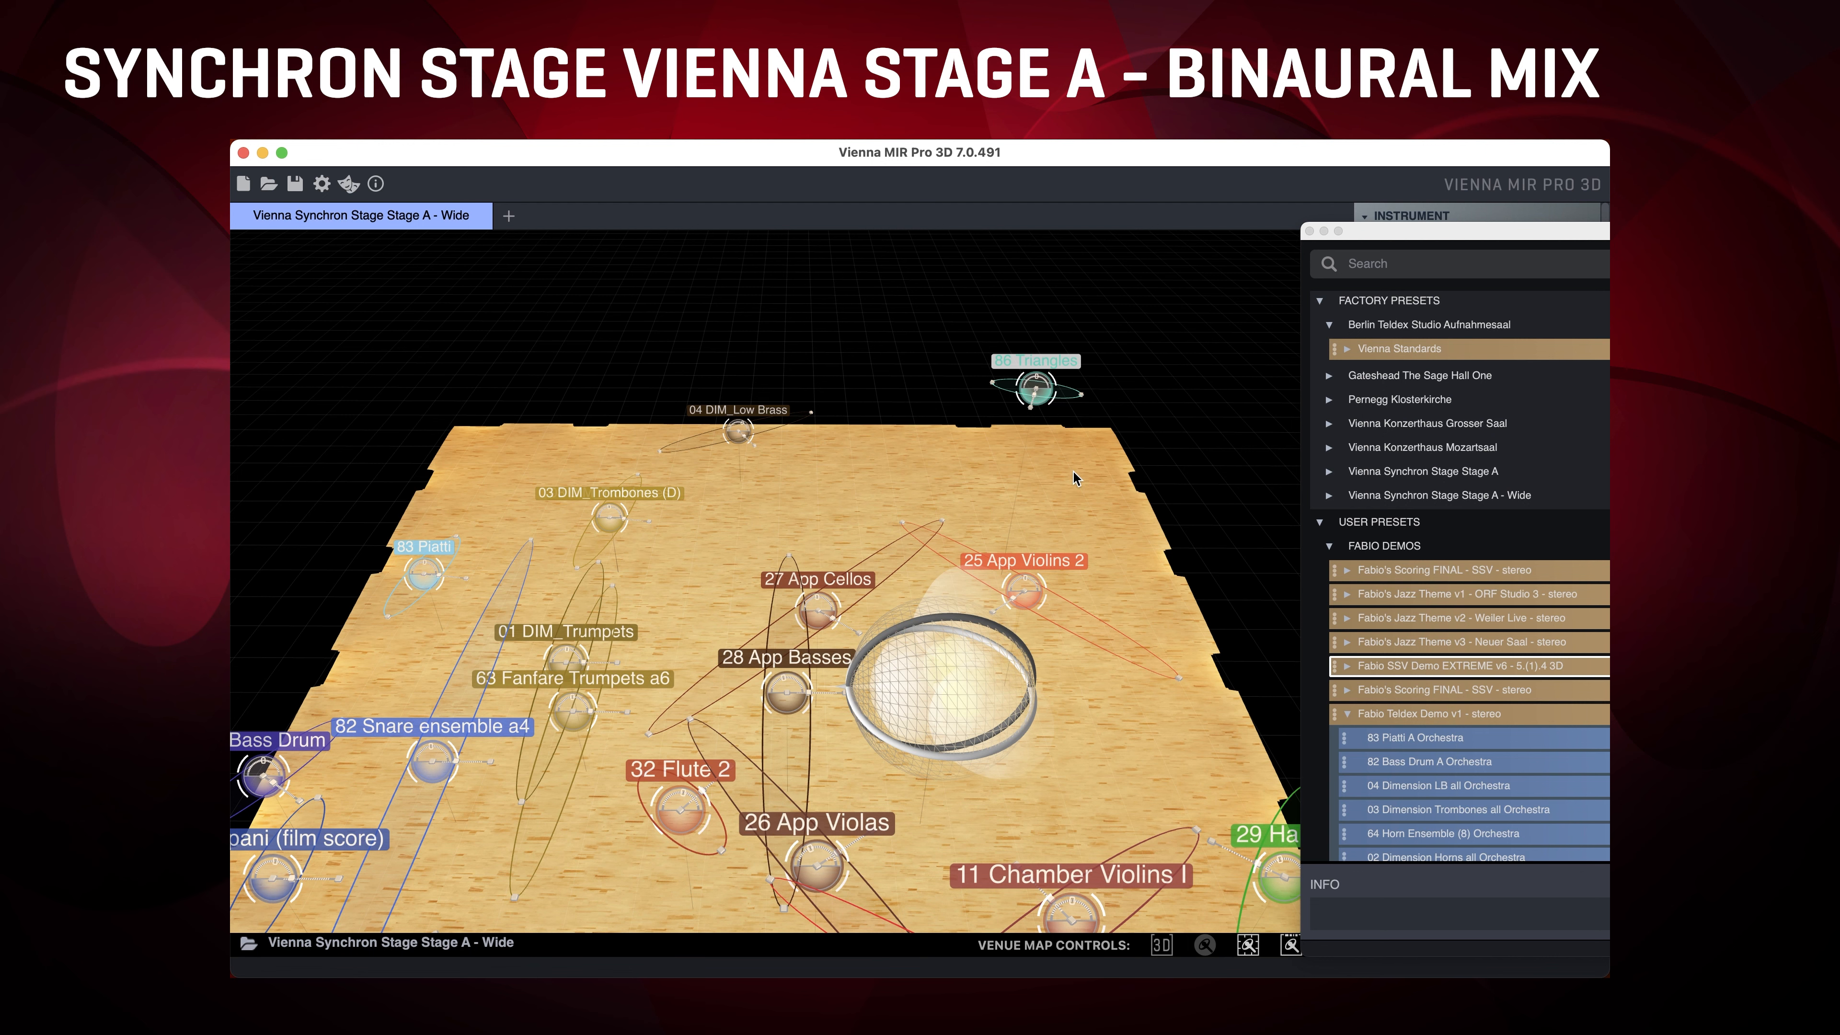
mouse_move(1010, 463)
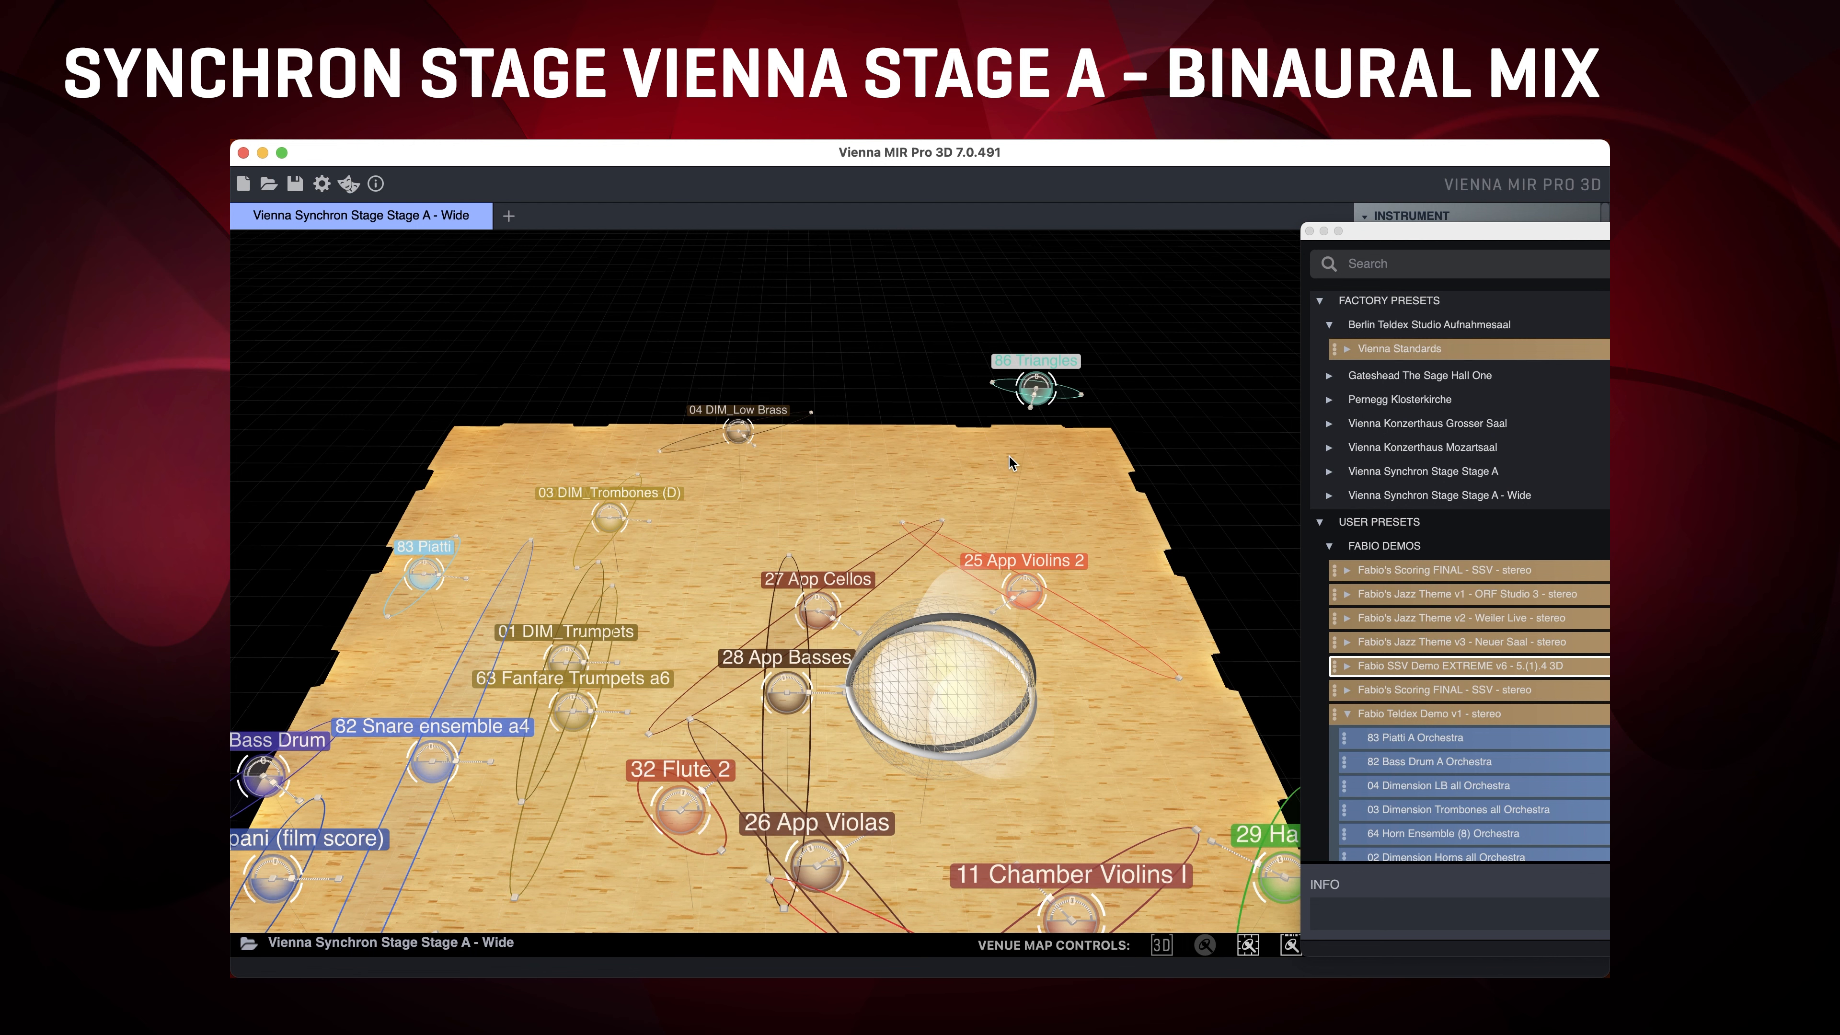